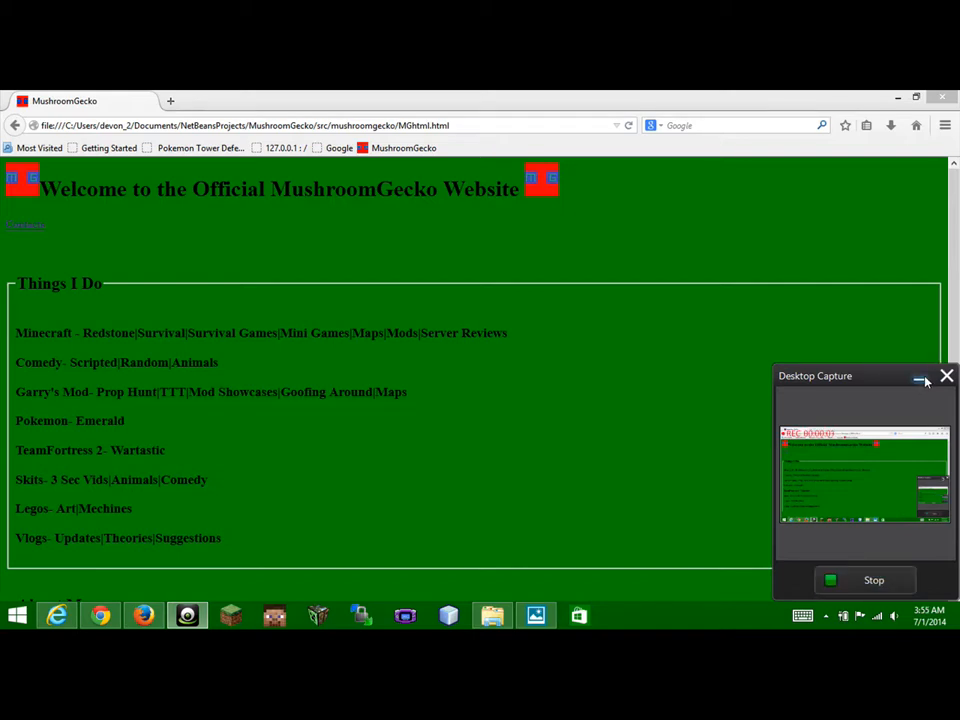
- Scroll up and down through the local MushroomGecko page in Firefox
click(923, 377)
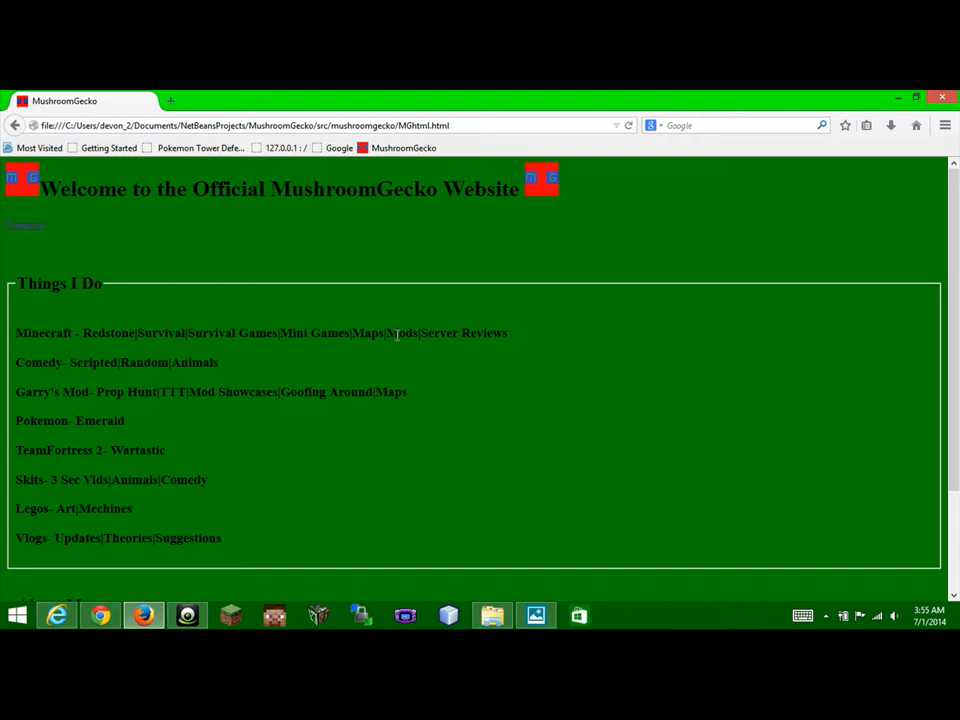
scroll(down, 3)
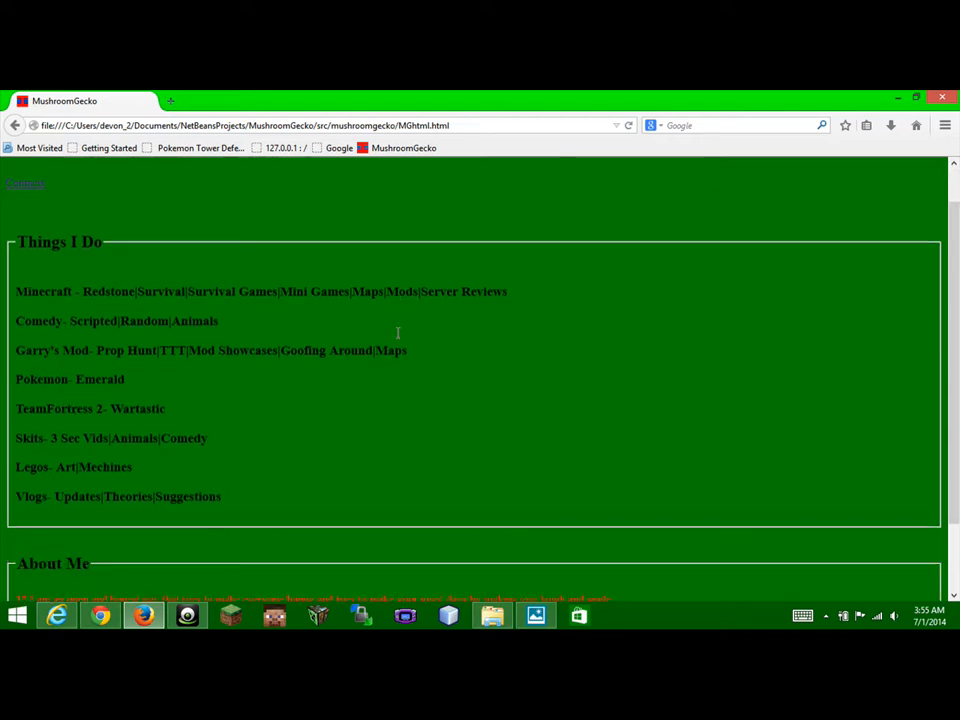
scroll(down, 3)
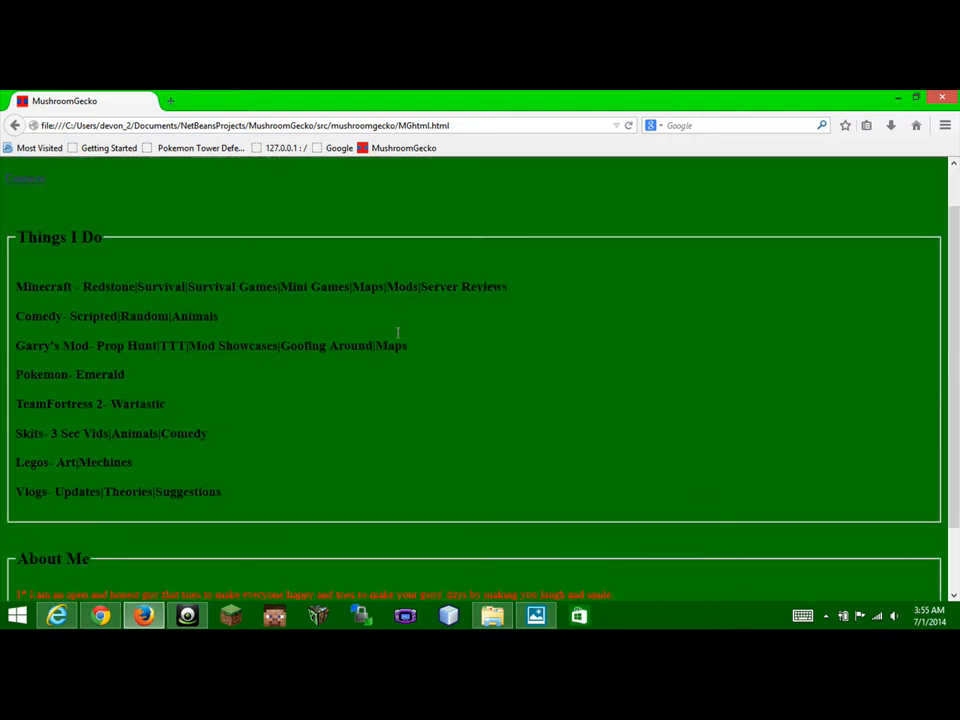
scroll(down, 3)
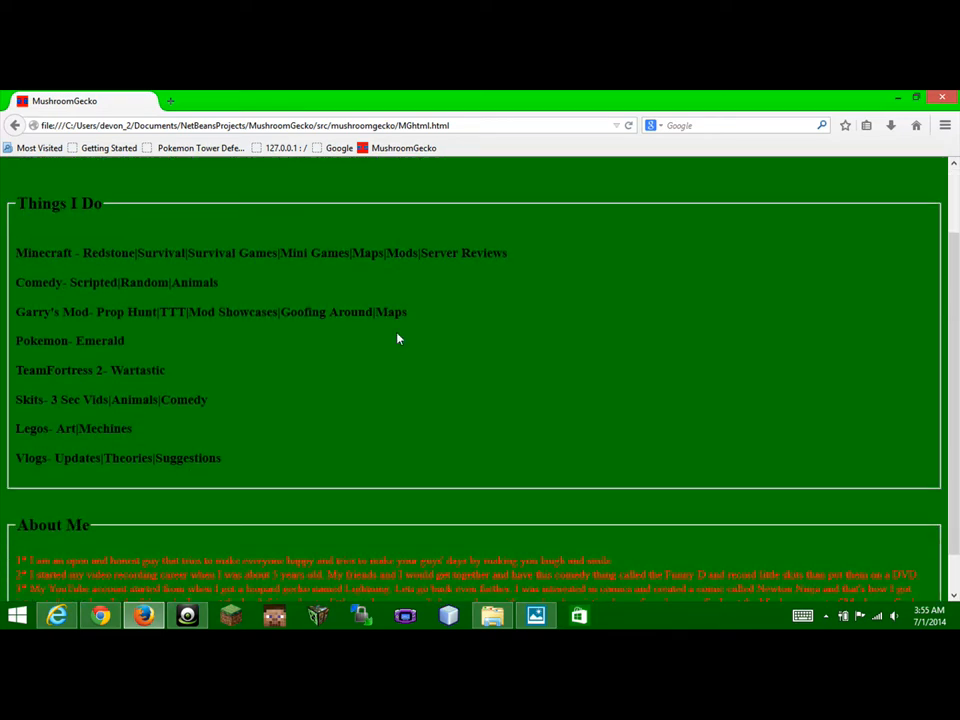
scroll(up, 3)
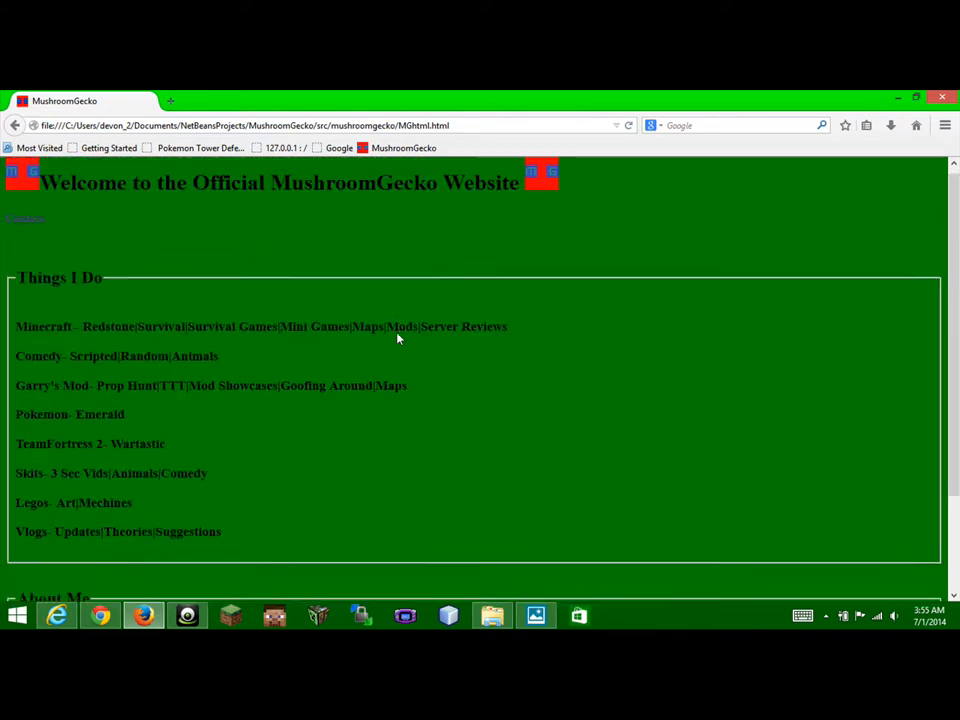
scroll(down, 3)
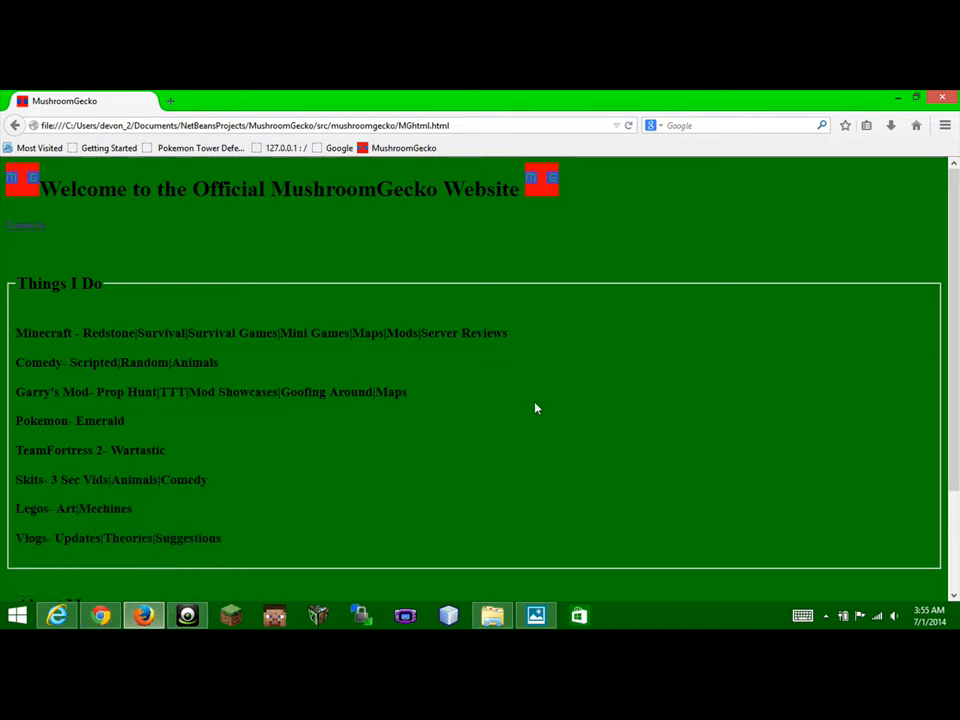
mouse_move(3, 214)
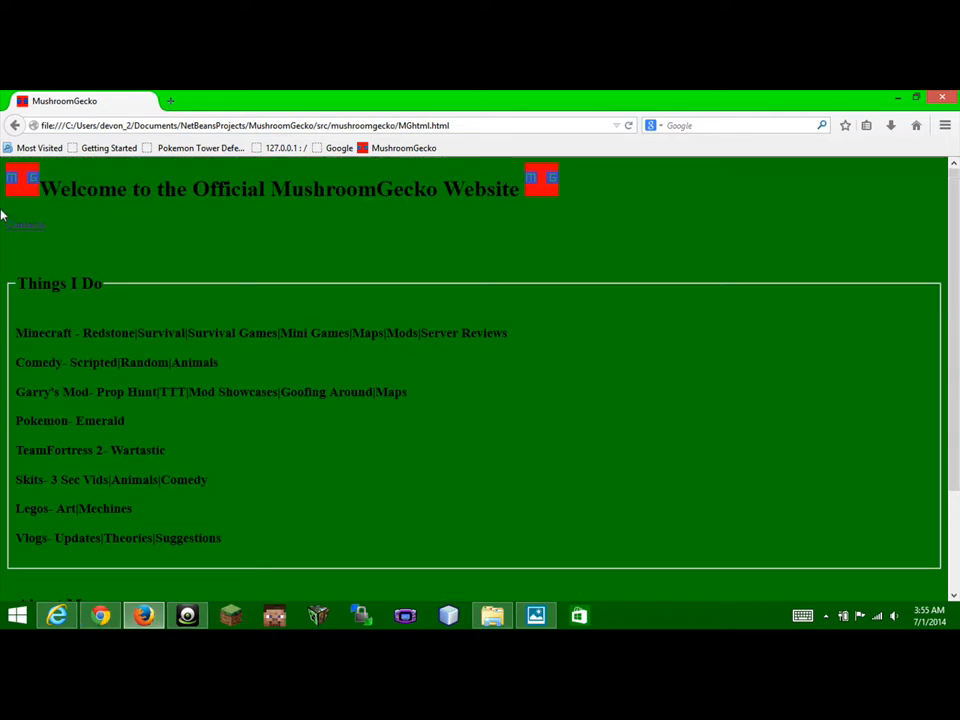
scroll(down, 3)
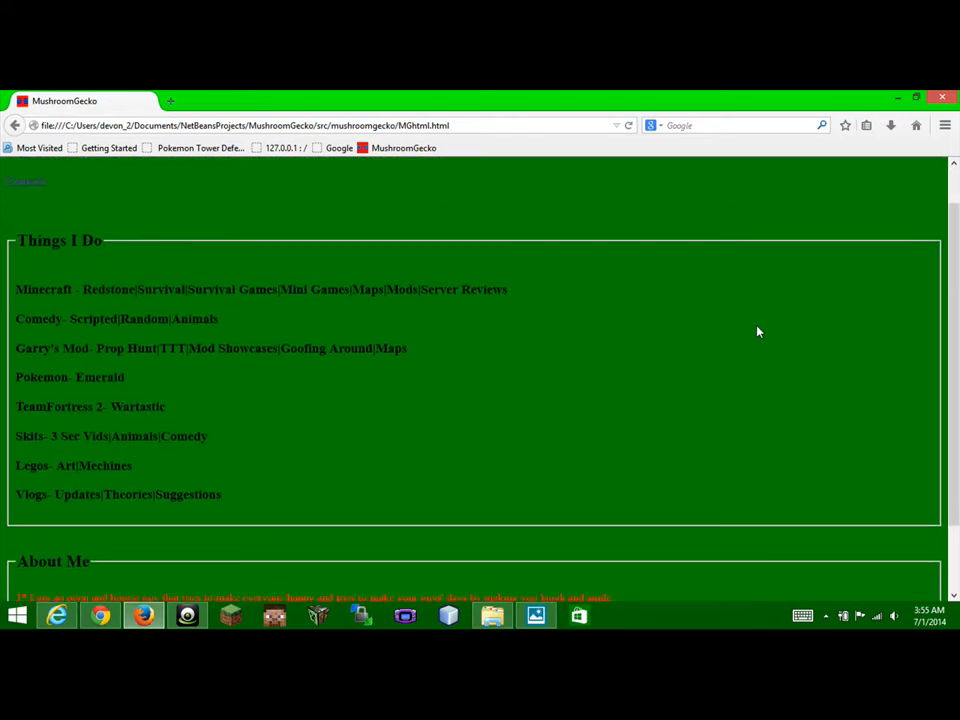
scroll(down, 3)
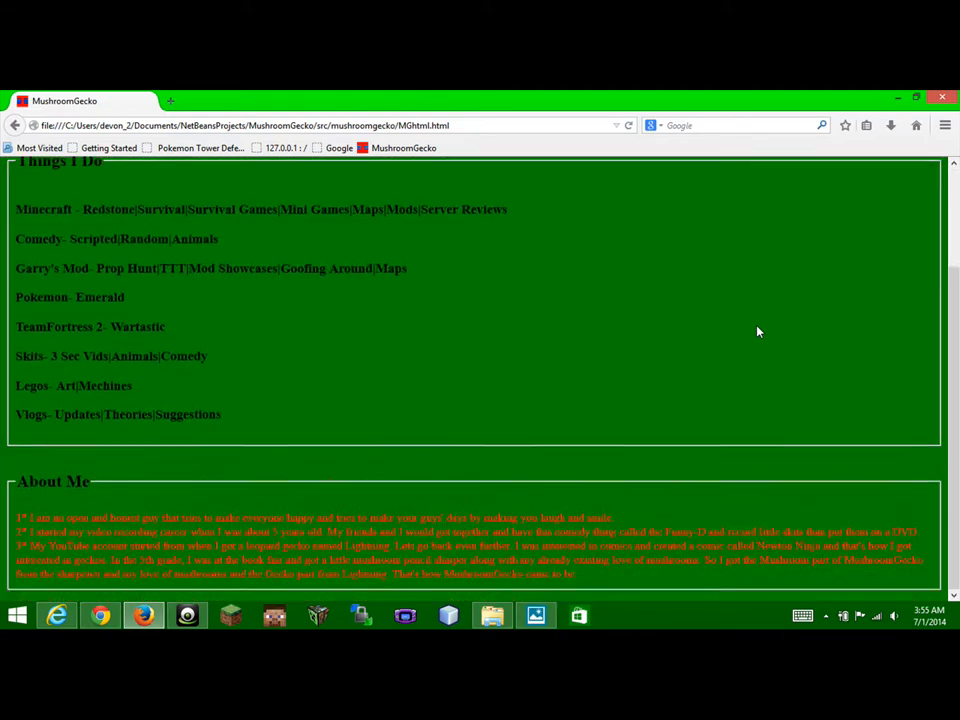
scroll(up, 3)
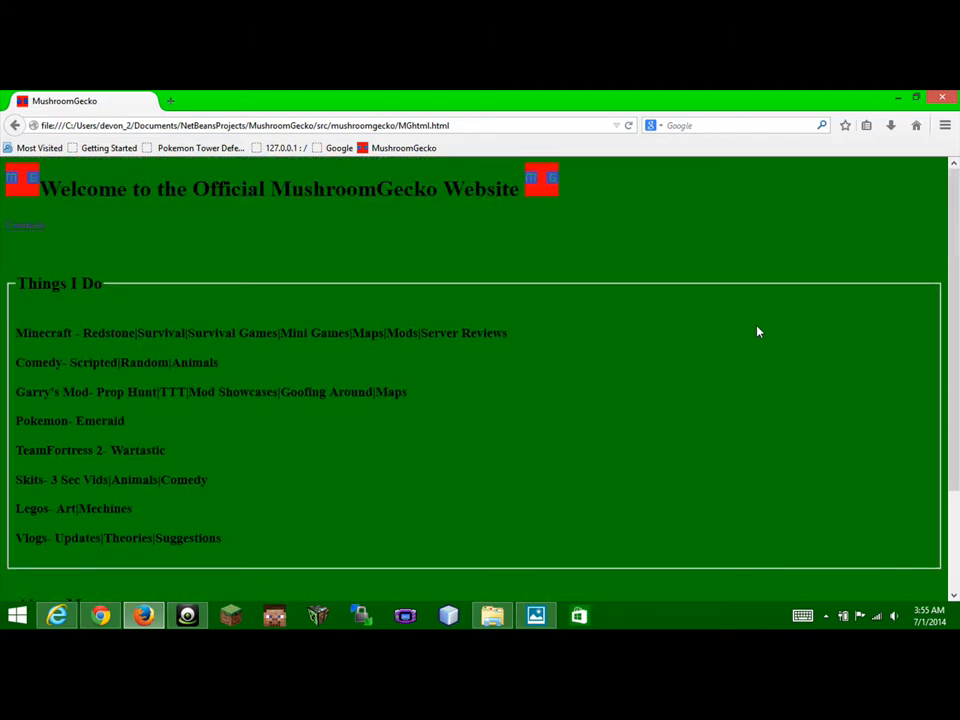
mouse_move(8, 247)
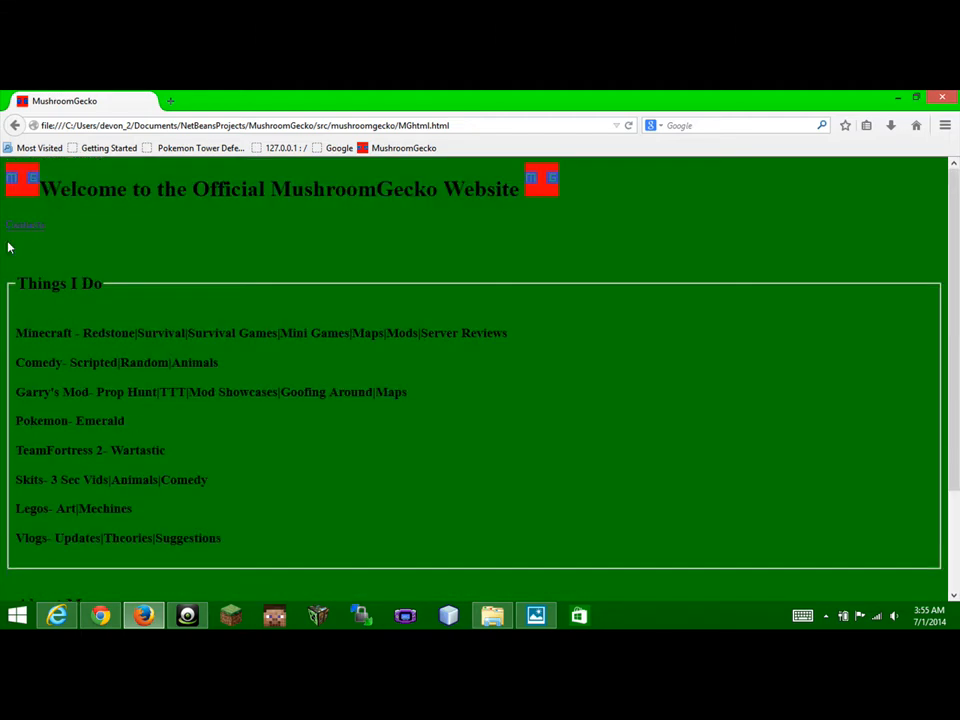
- Open the Contacts page and follow its YouTube link to the MushroomGecko channel
click(24, 224)
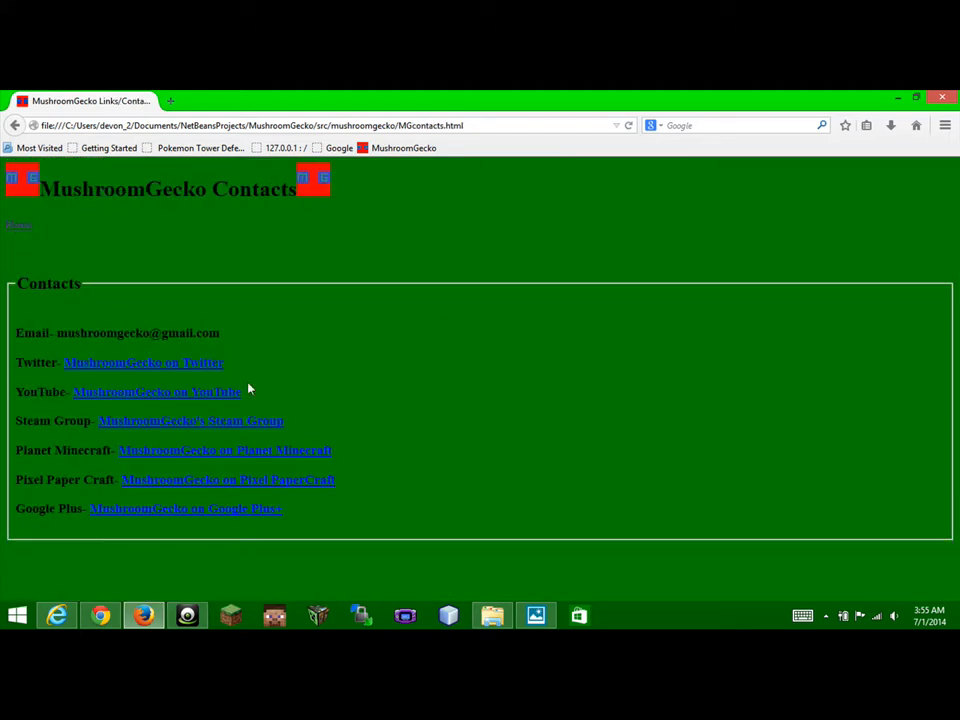
click(156, 392)
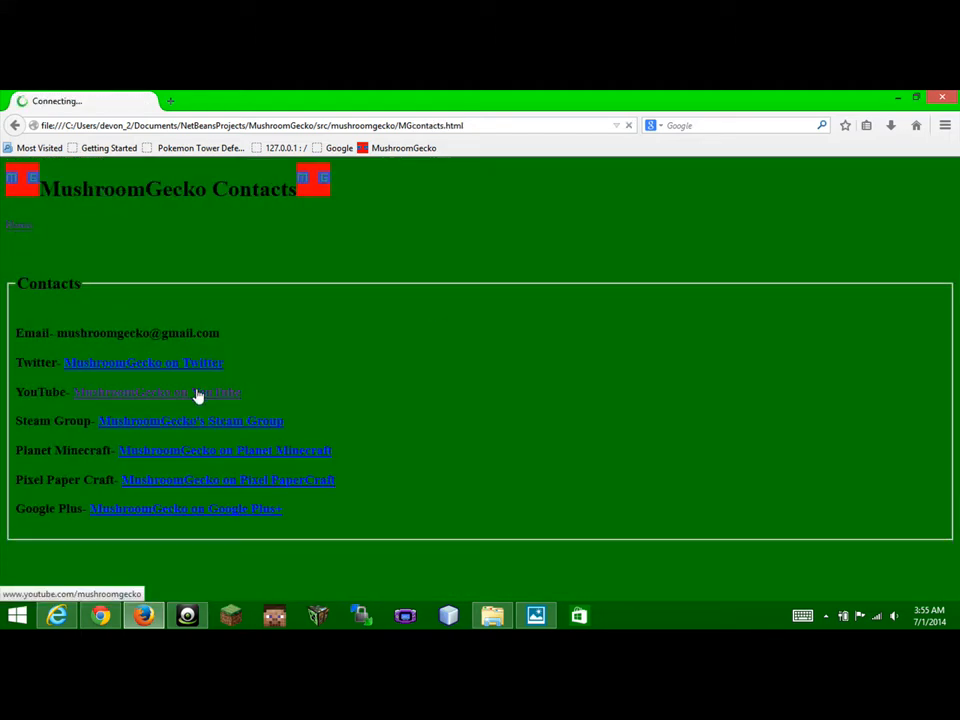
click(155, 392)
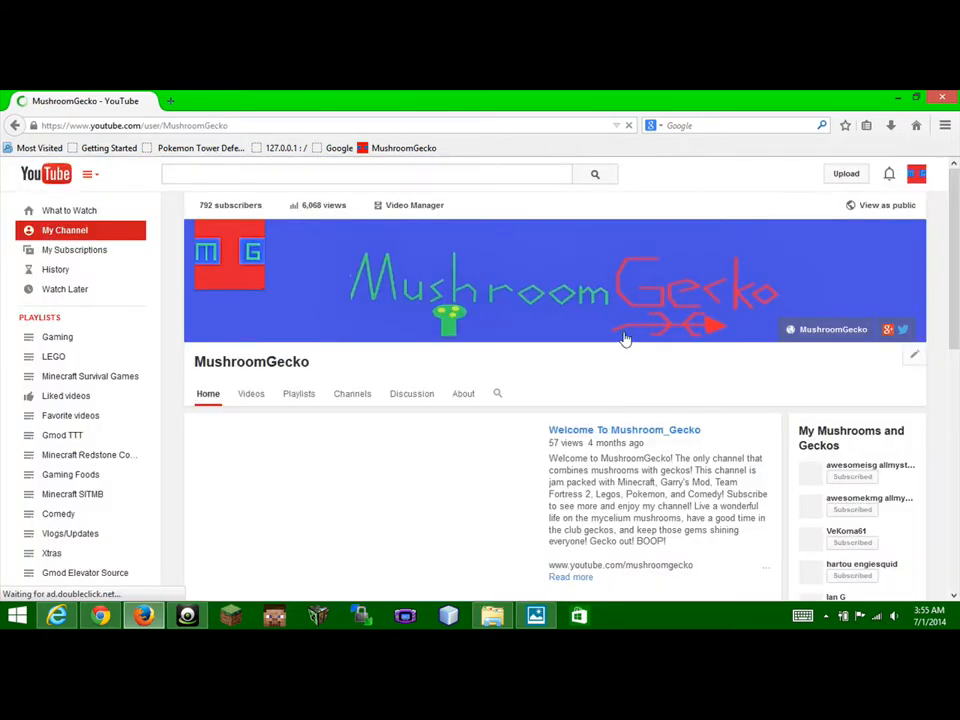
scroll(down, 3)
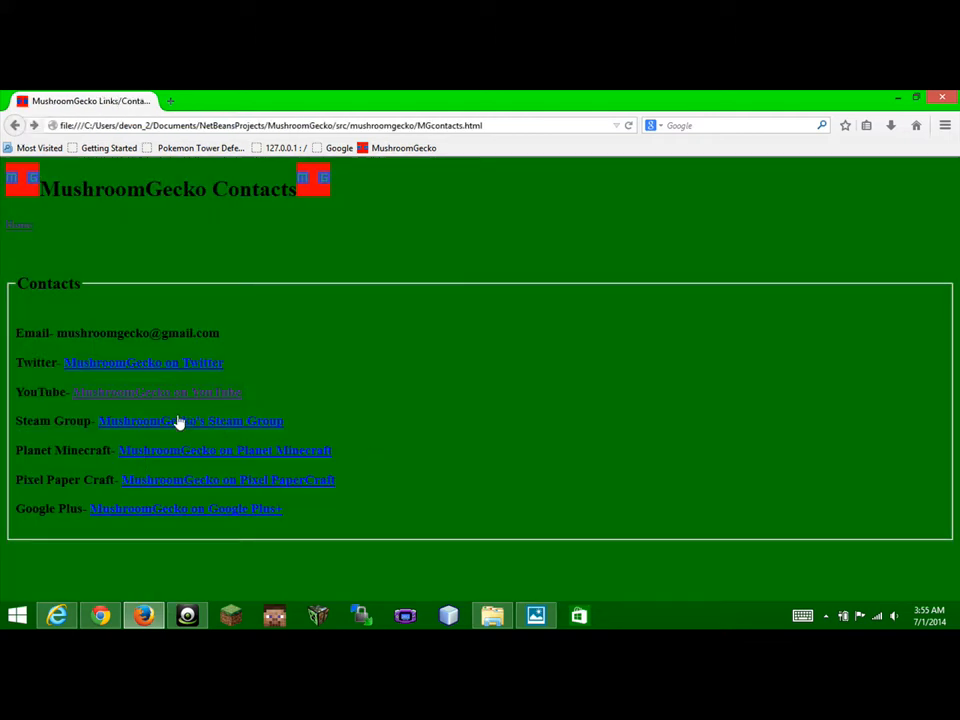
mouse_move(185, 457)
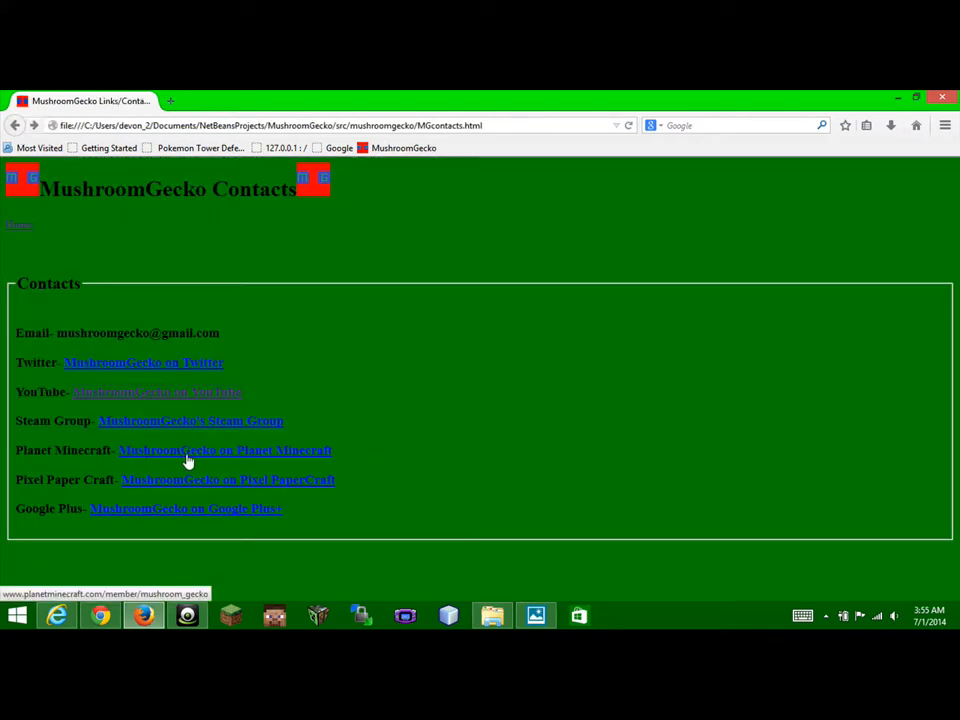
- Open Mushroom_Gecko's Planet Minecraft member profile from the Contacts page and scroll down
click(225, 450)
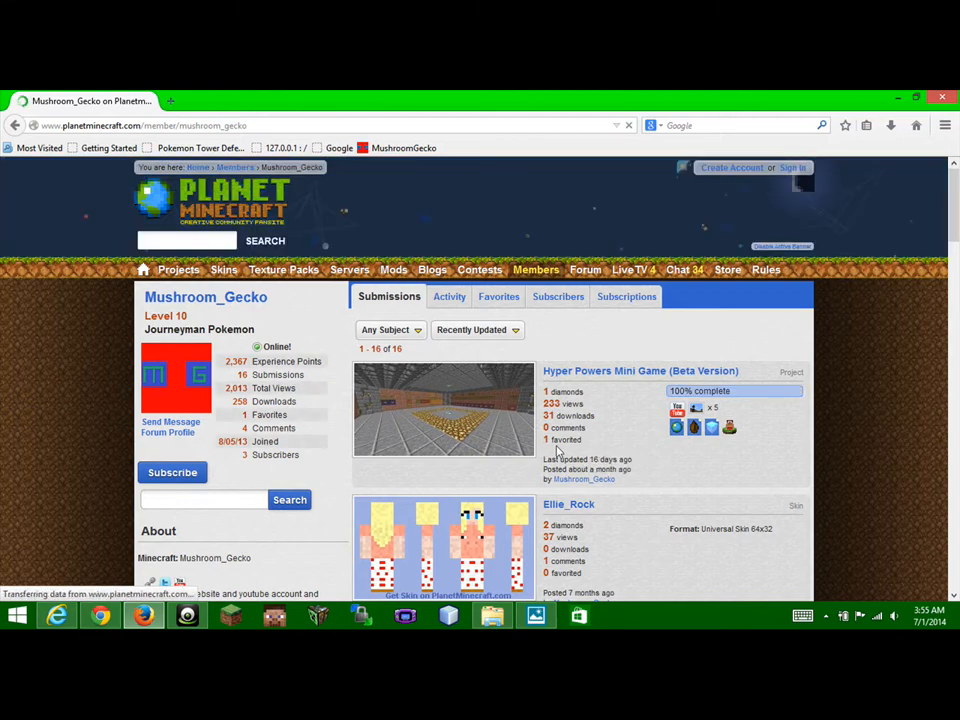
scroll(down, 3)
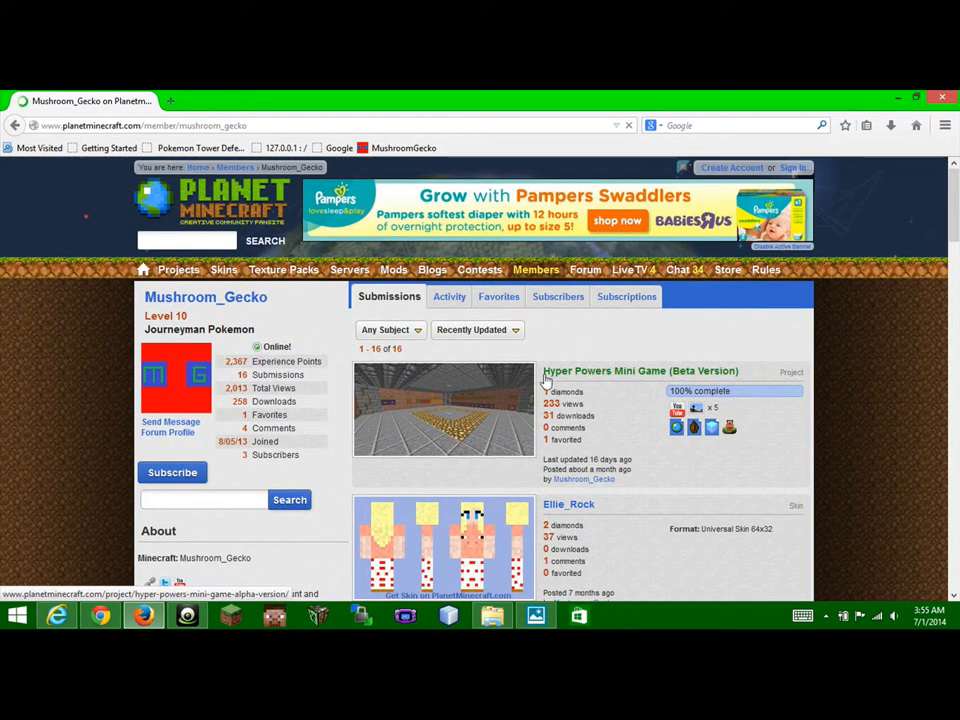
scroll(down, 3)
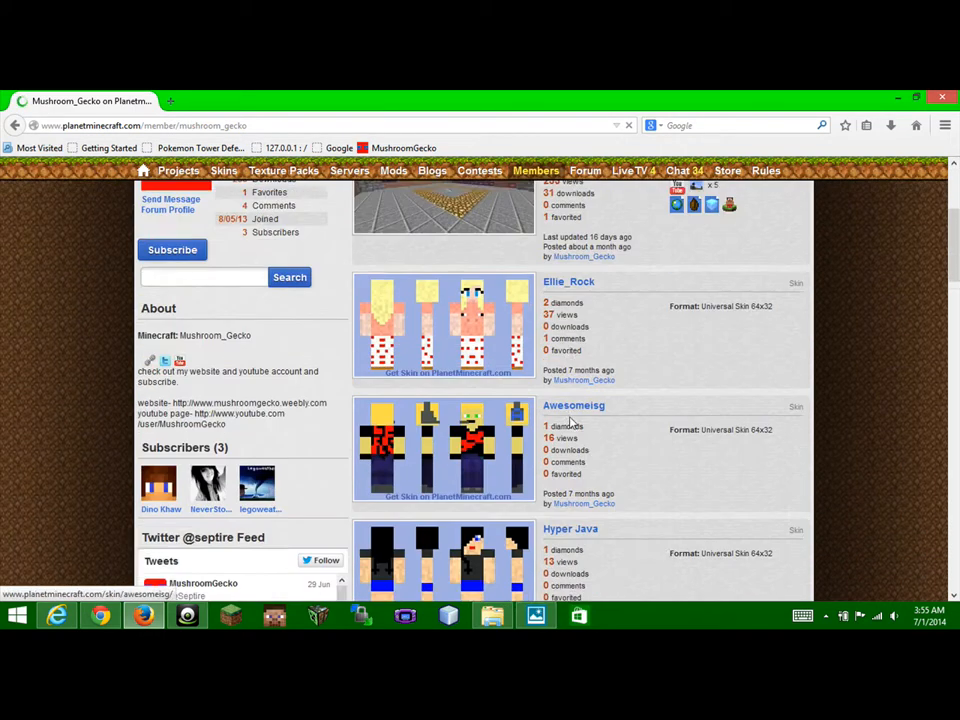
scroll(down, 3)
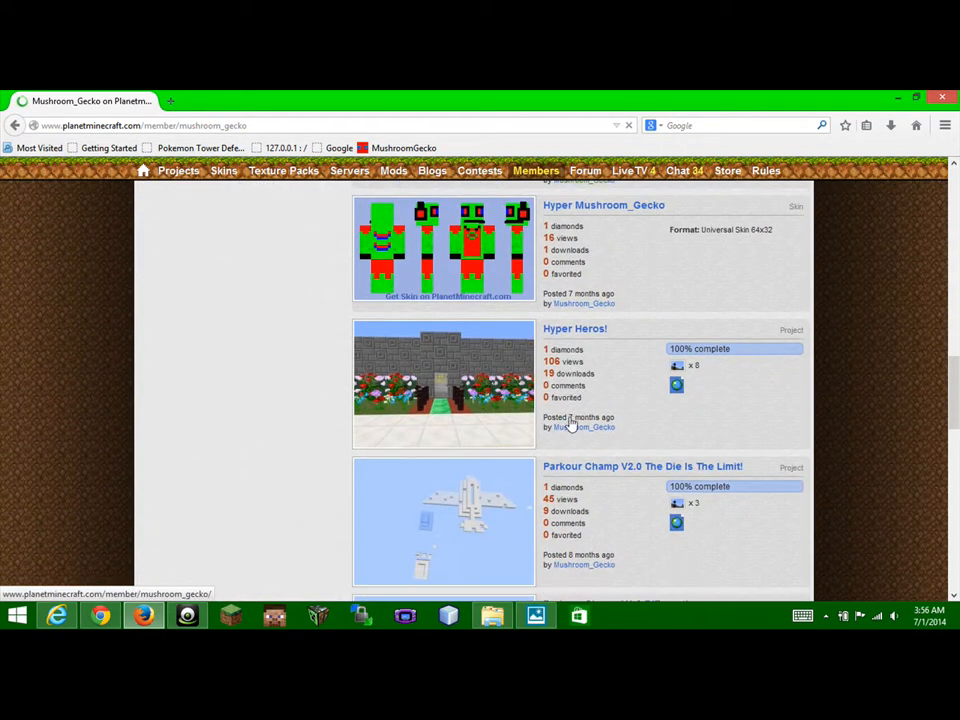
scroll(down, 3)
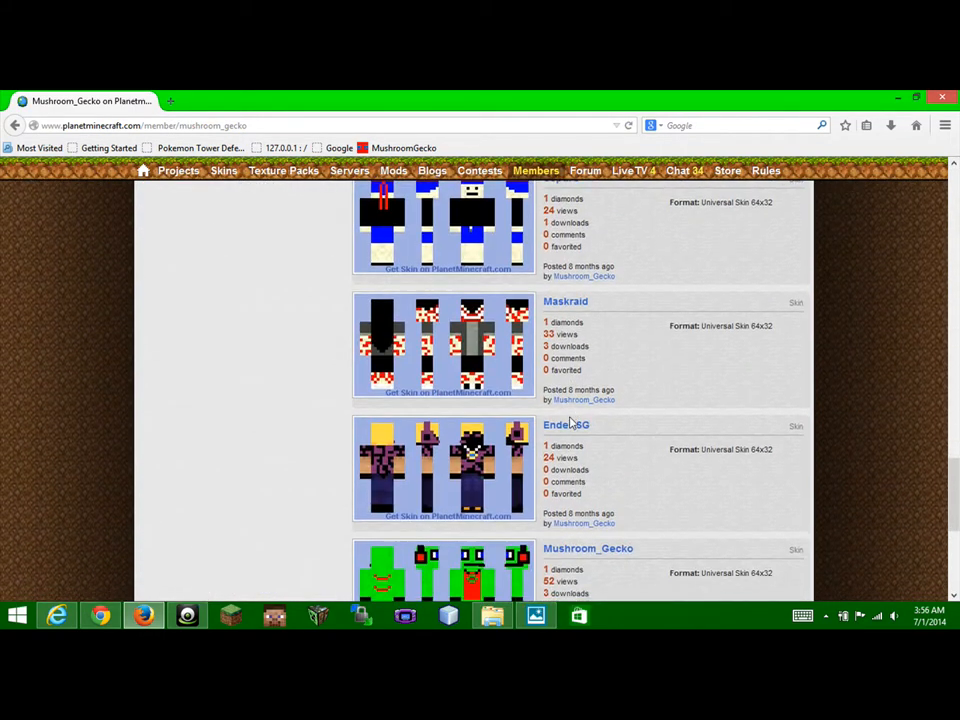
scroll(down, 3)
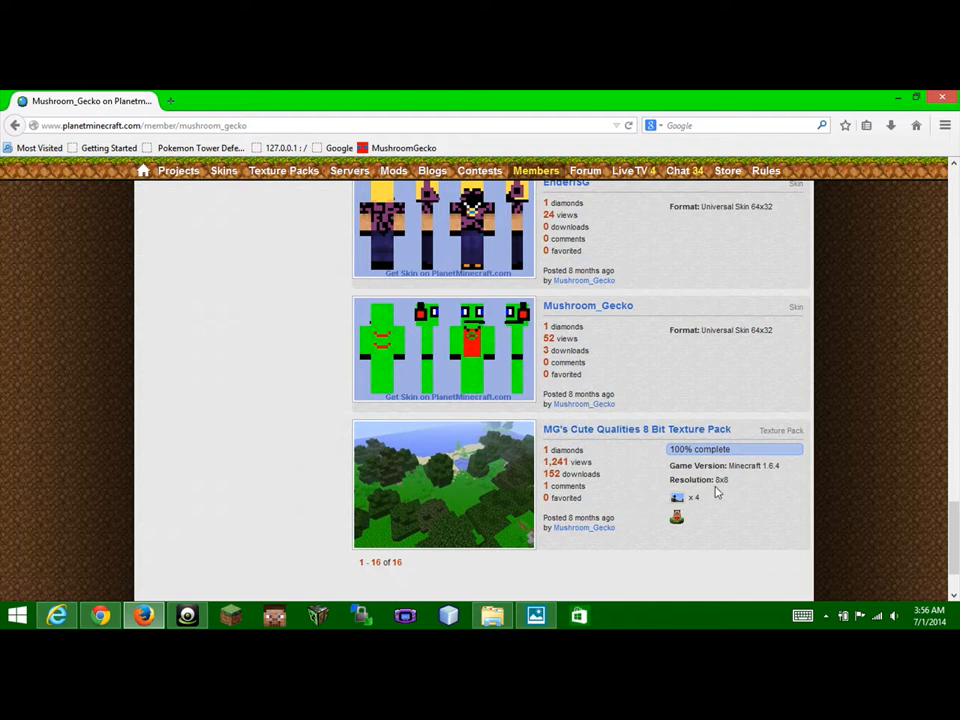
mouse_move(615, 486)
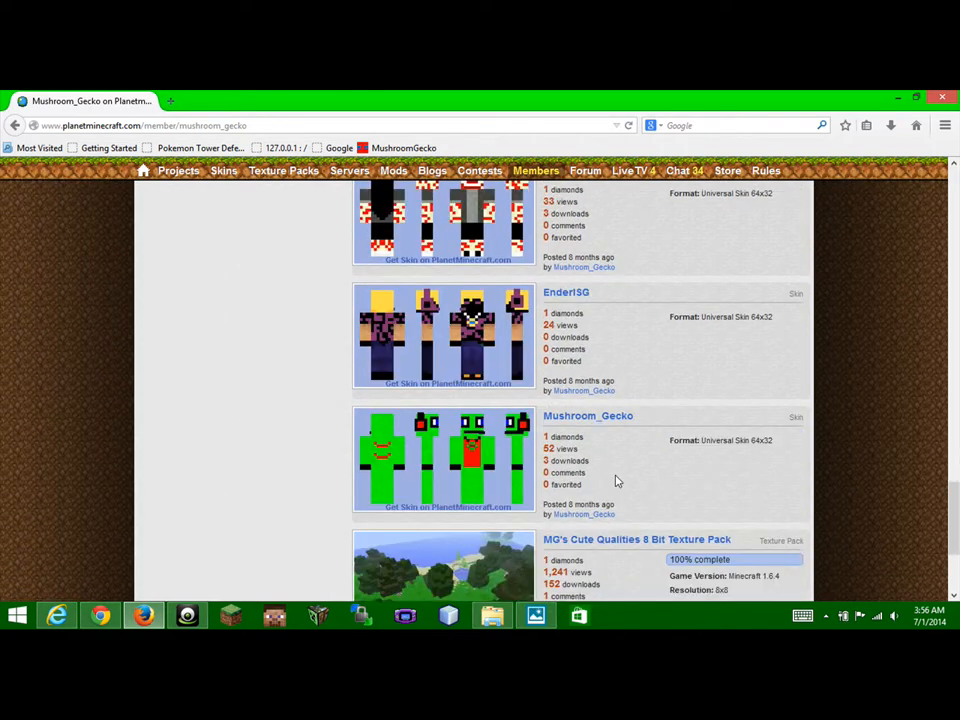
- Keep browsing the profile's 16 submissions before heading back to Contacts
scroll(down, 3)
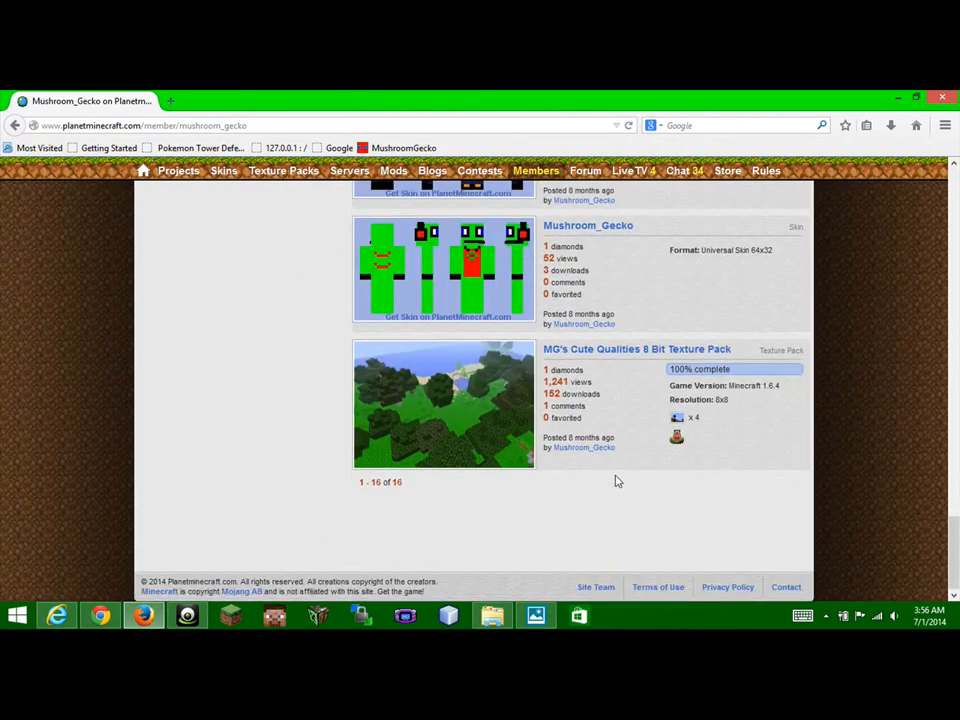
scroll(up, 3)
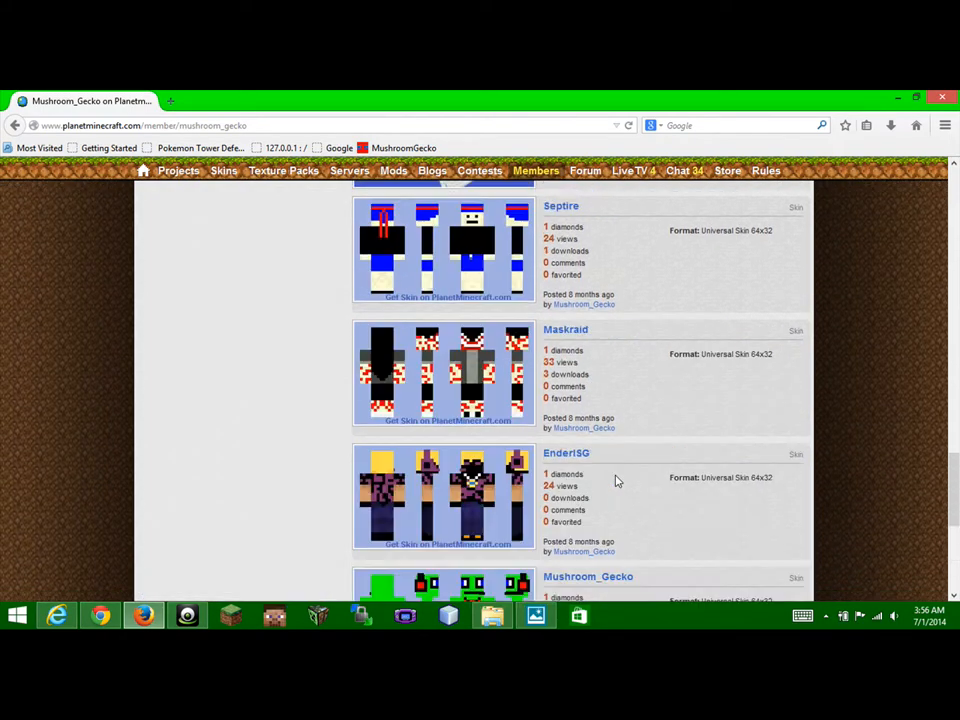
scroll(down, 3)
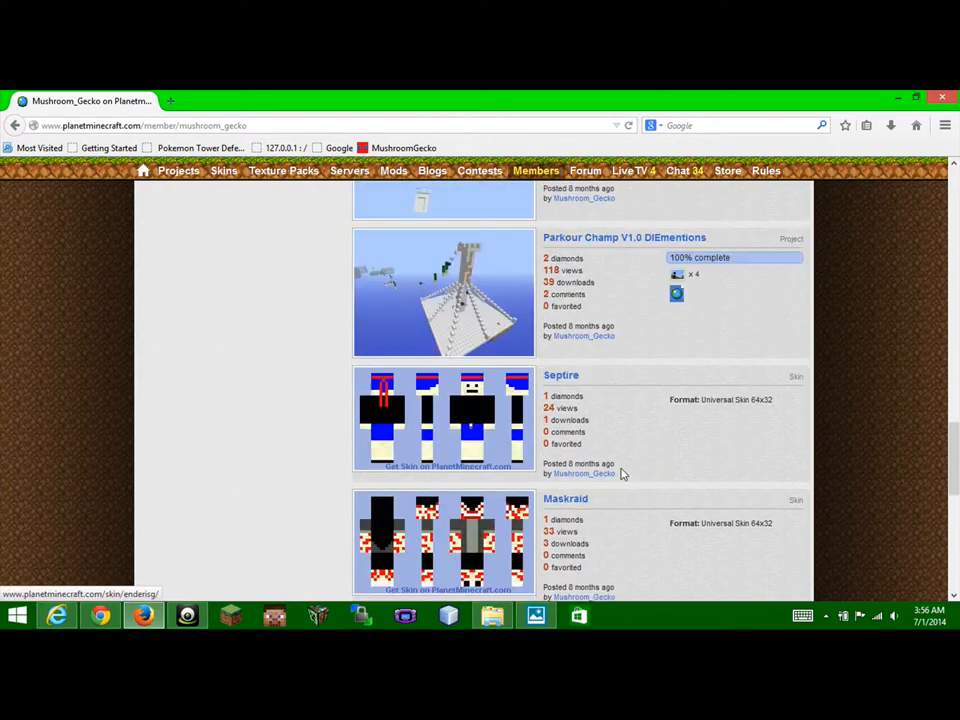
scroll(down, 3)
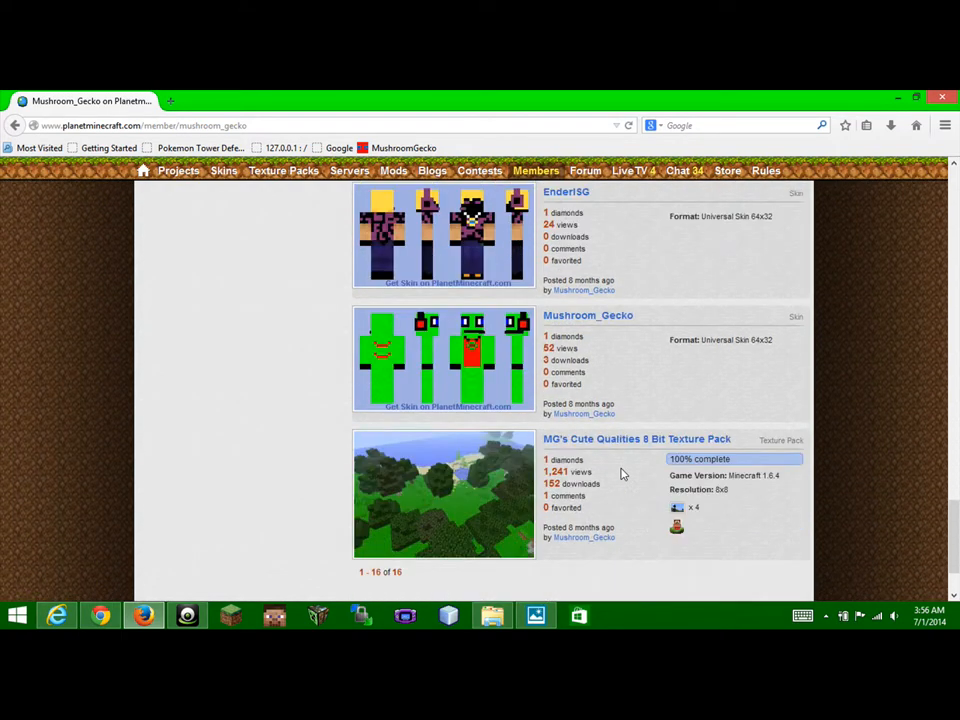
scroll(down, 3)
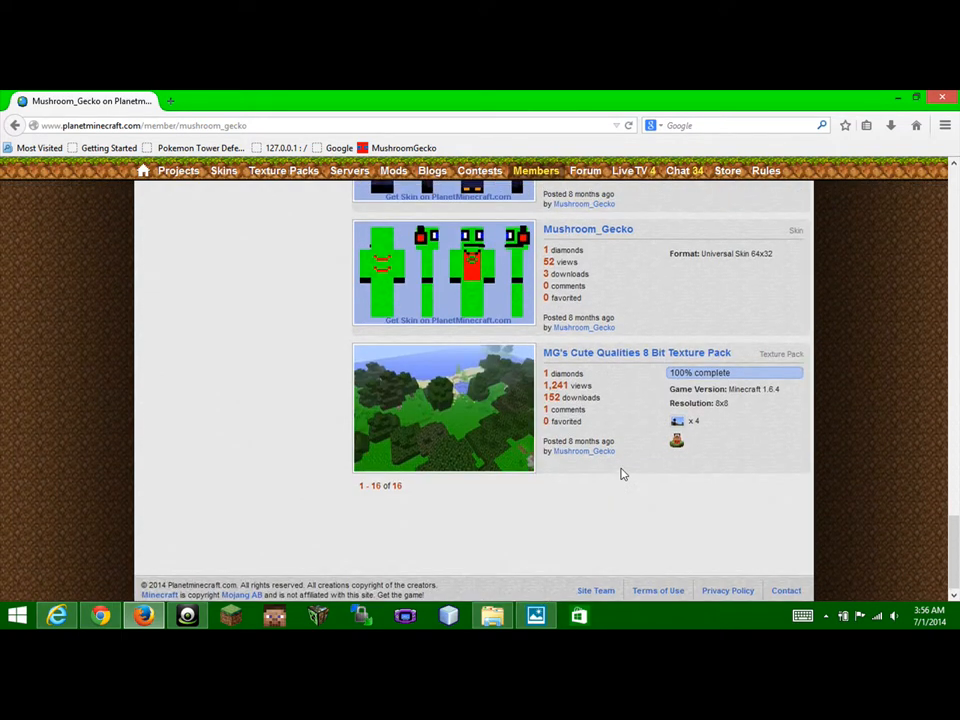
scroll(up, 3)
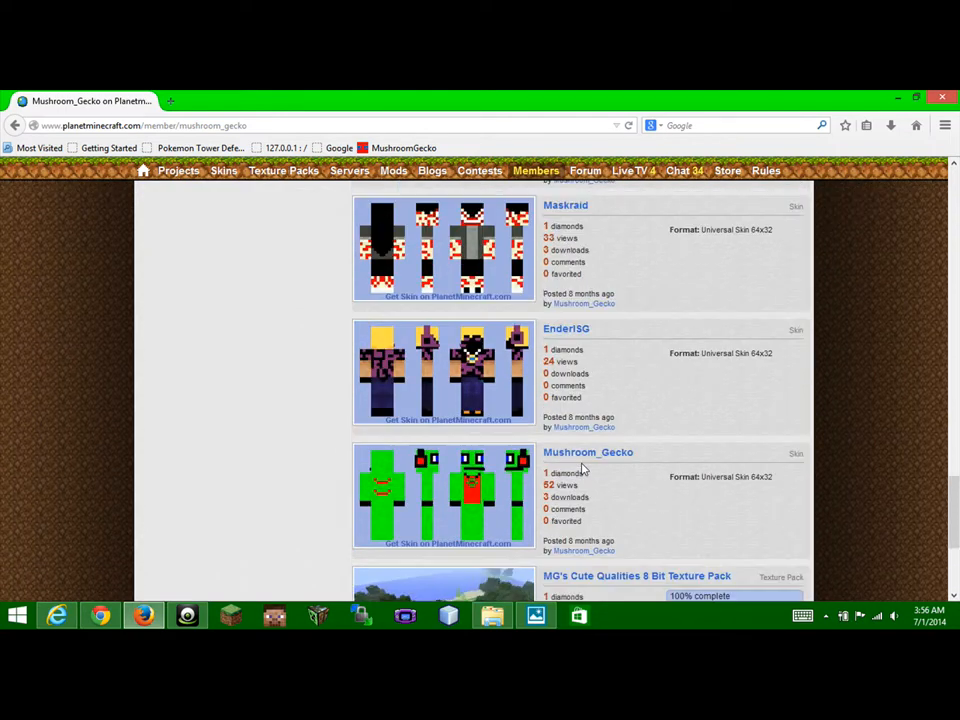
scroll(down, 3)
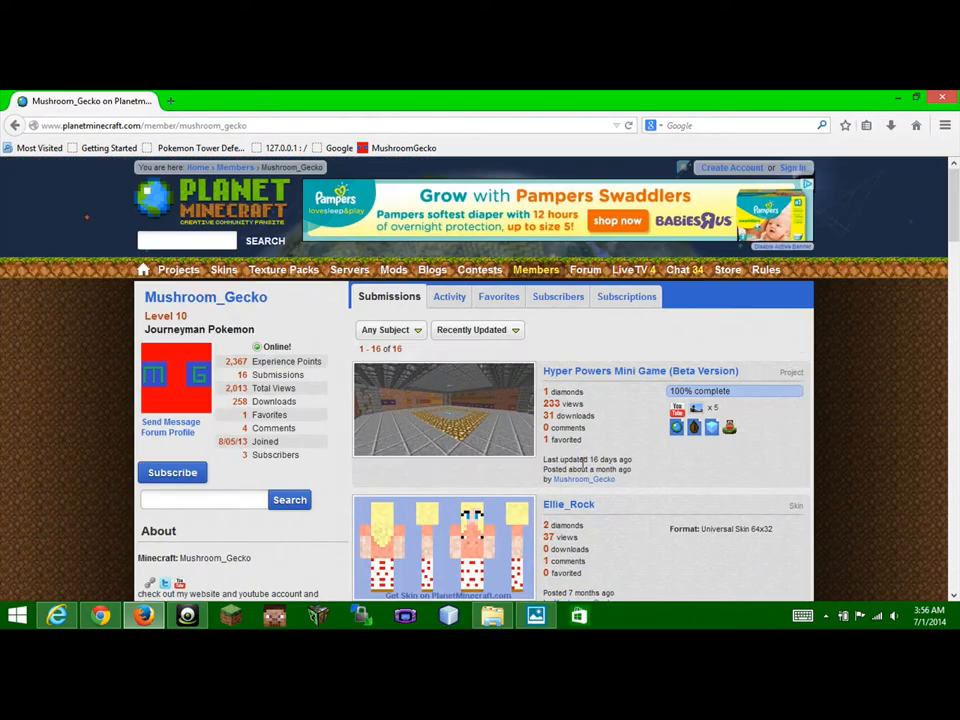
scroll(down, 3)
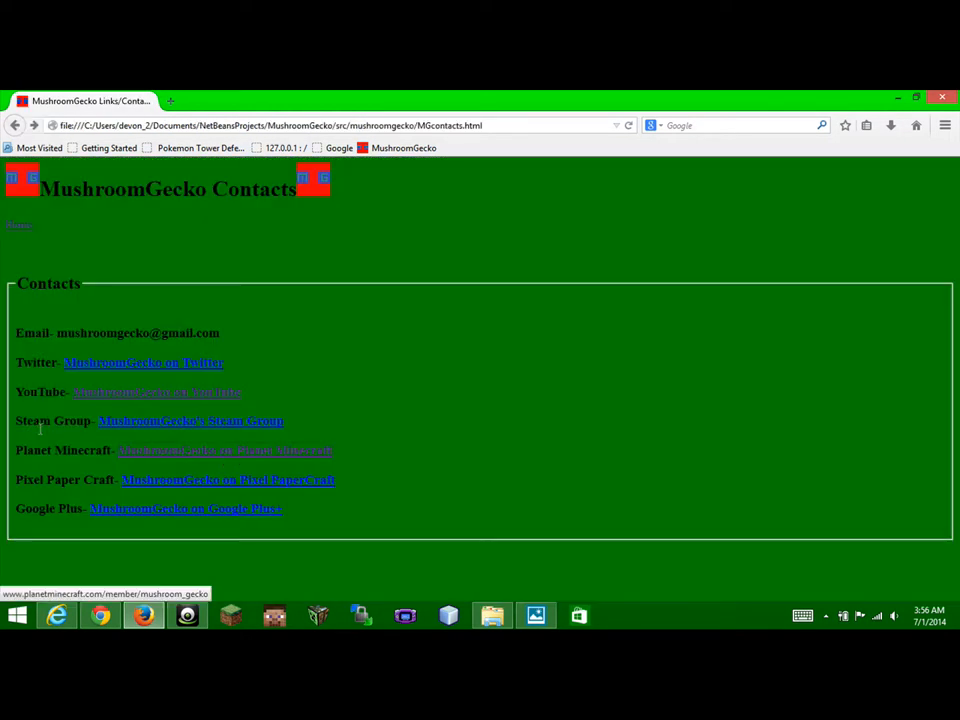
mouse_move(217, 421)
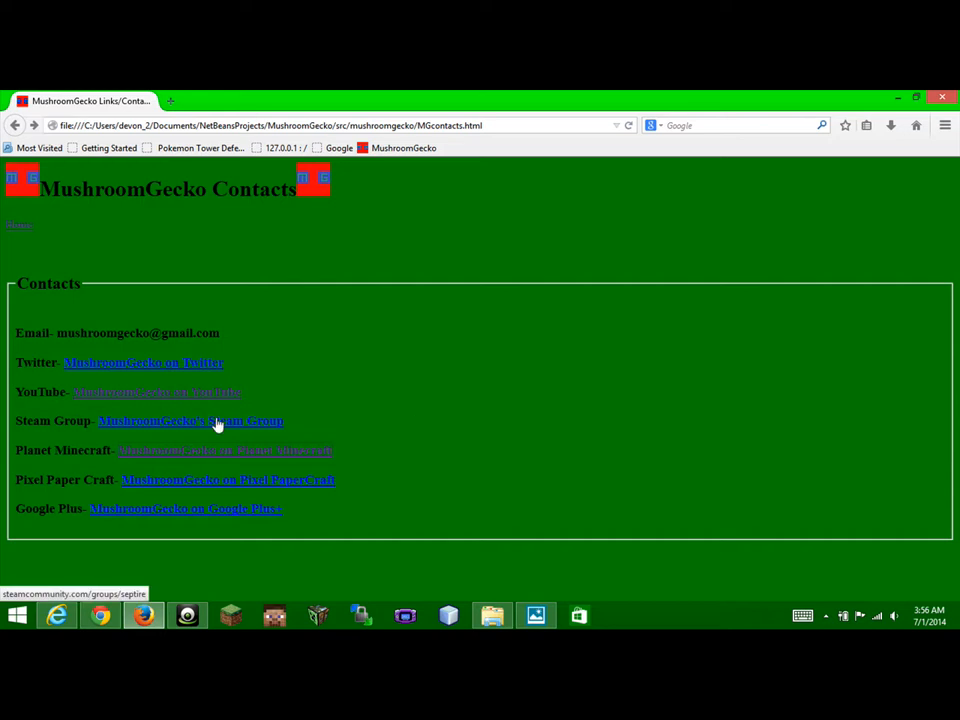
- Visit the Septire group on Steam Community, then return to the Contacts page
click(190, 421)
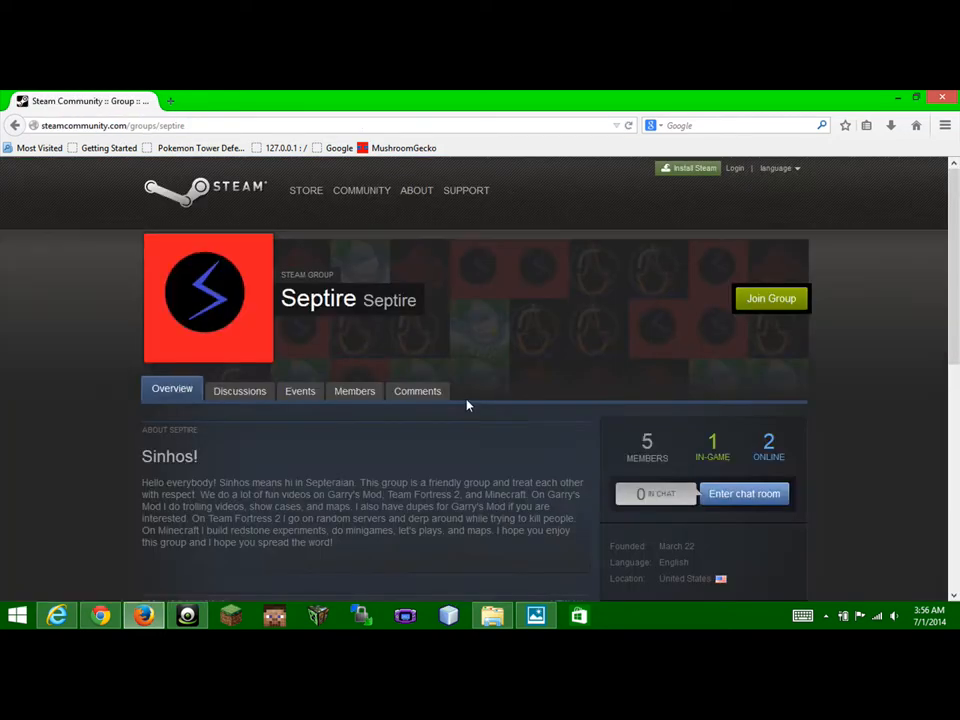
mouse_move(275, 412)
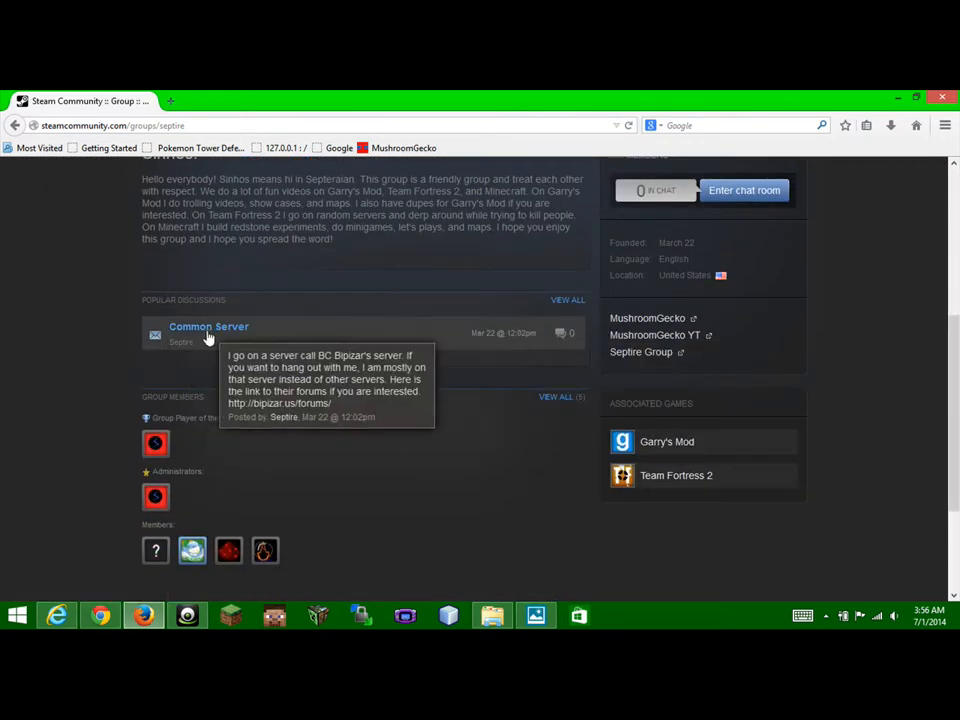
click(208, 326)
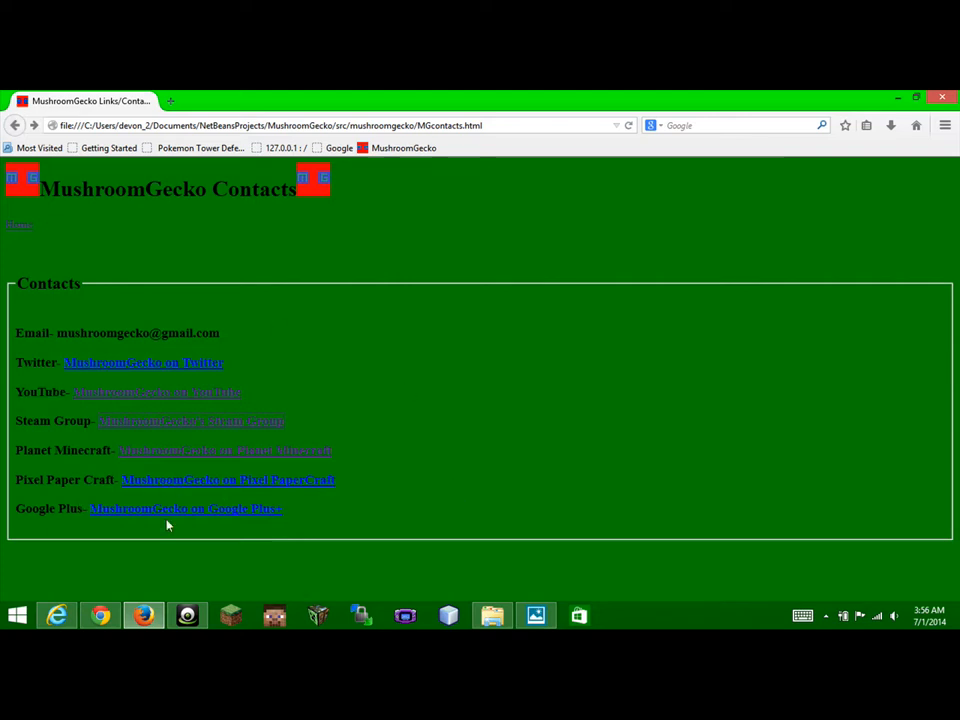
- Open MushroomGecko's Pixel Papercraft profile and scroll the PVP Board Game design's sheets
click(227, 480)
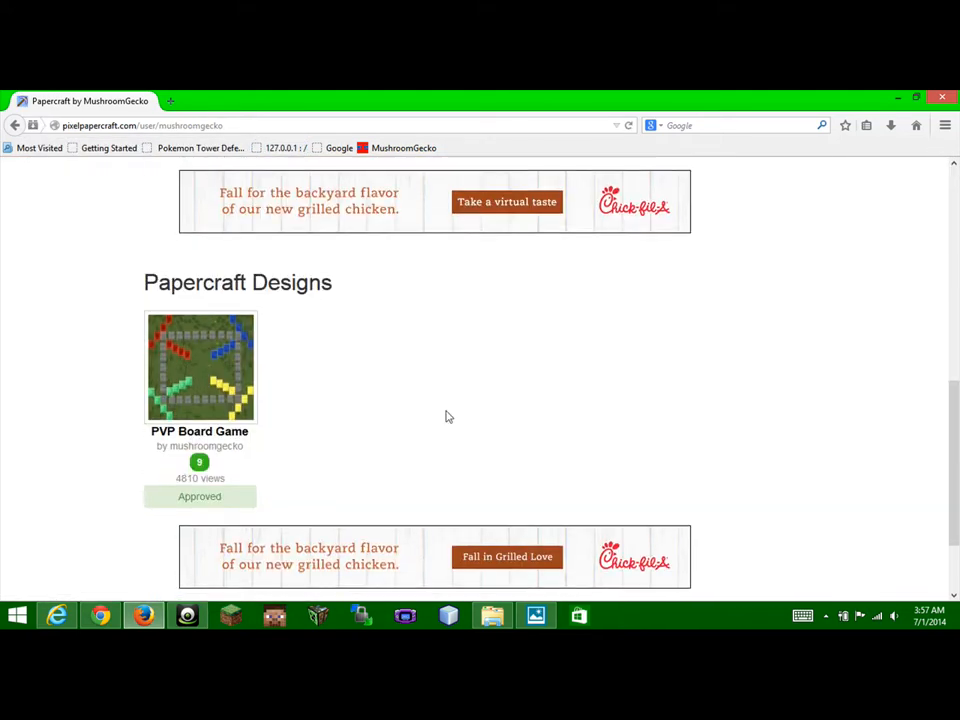
mouse_move(258, 496)
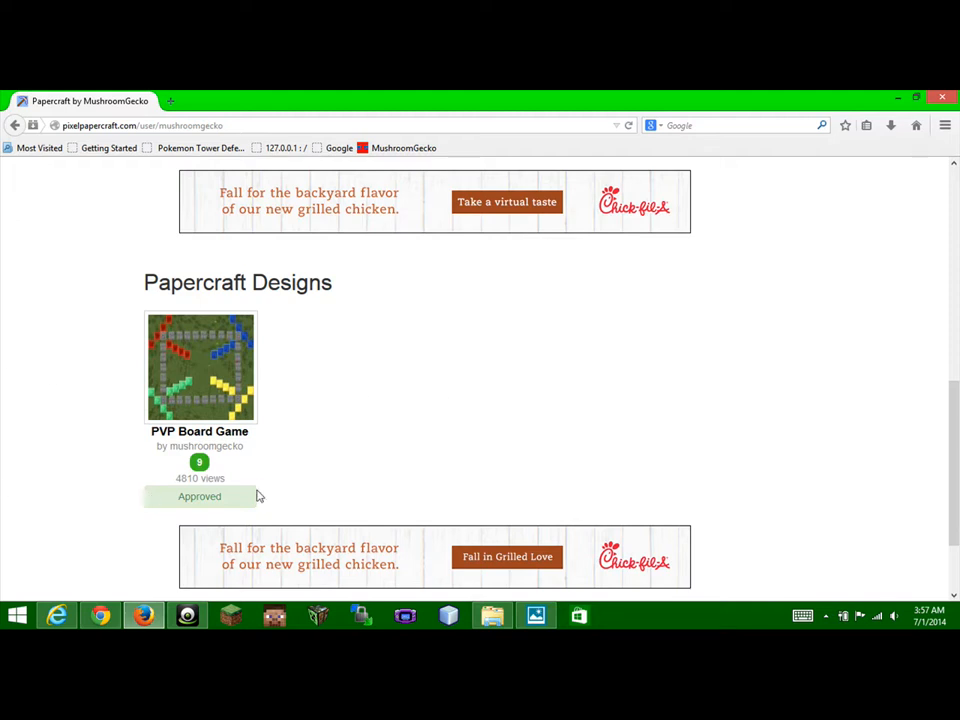
mouse_move(233, 441)
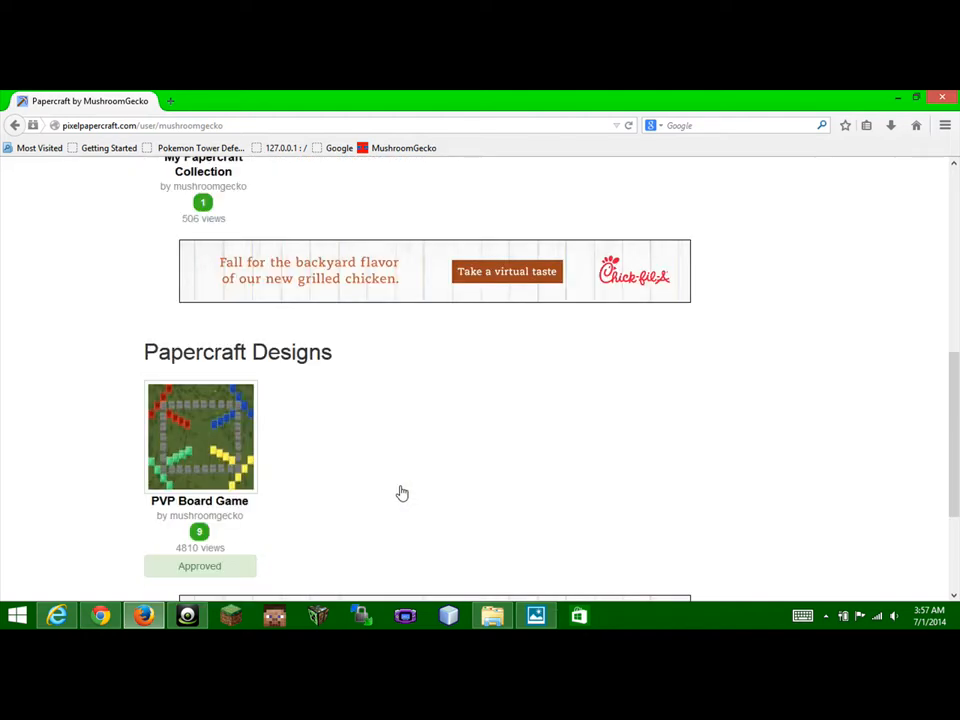
click(199, 437)
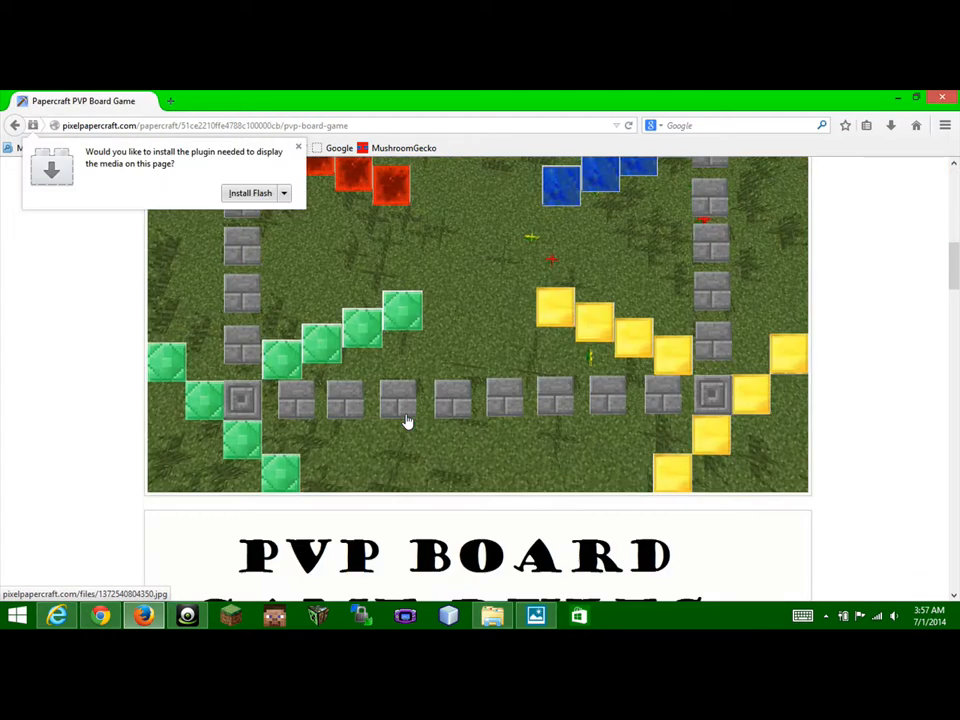
scroll(down, 3)
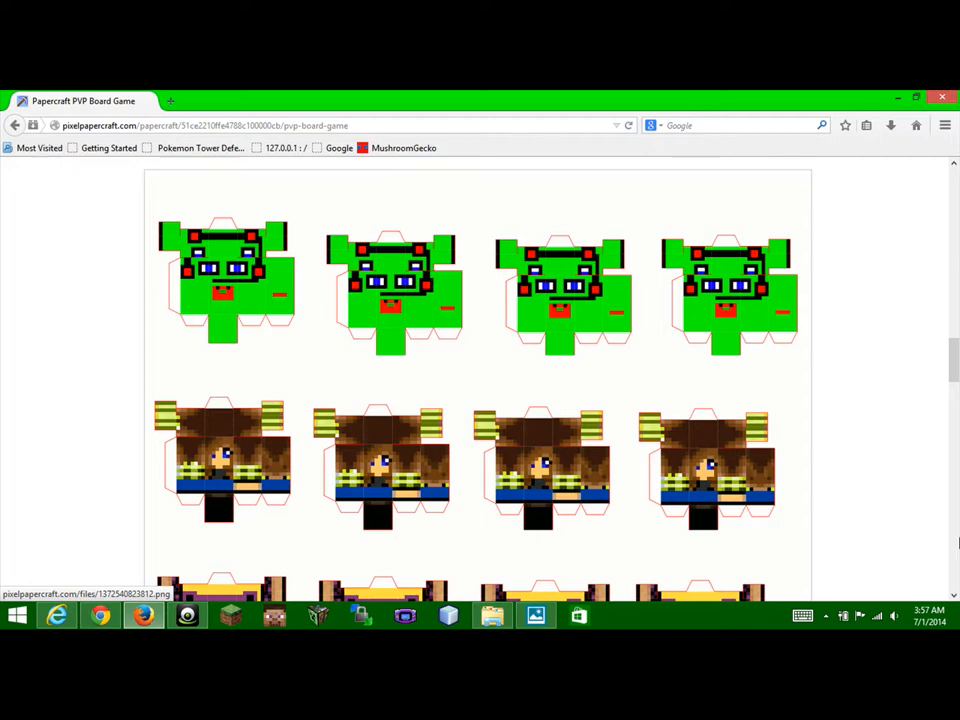
scroll(down, 3)
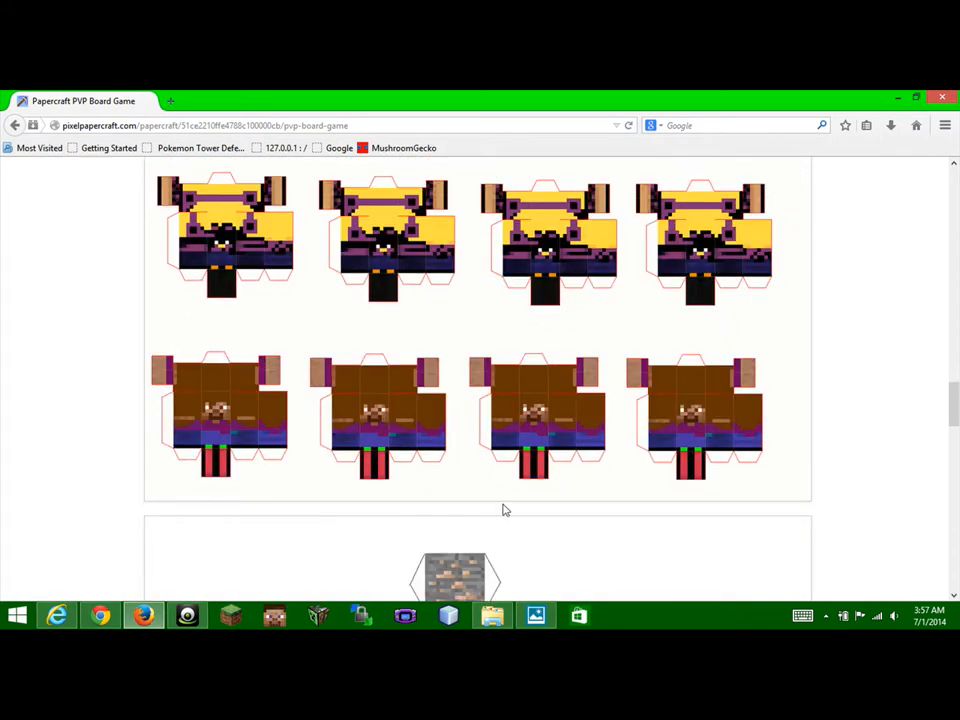
scroll(down, 3)
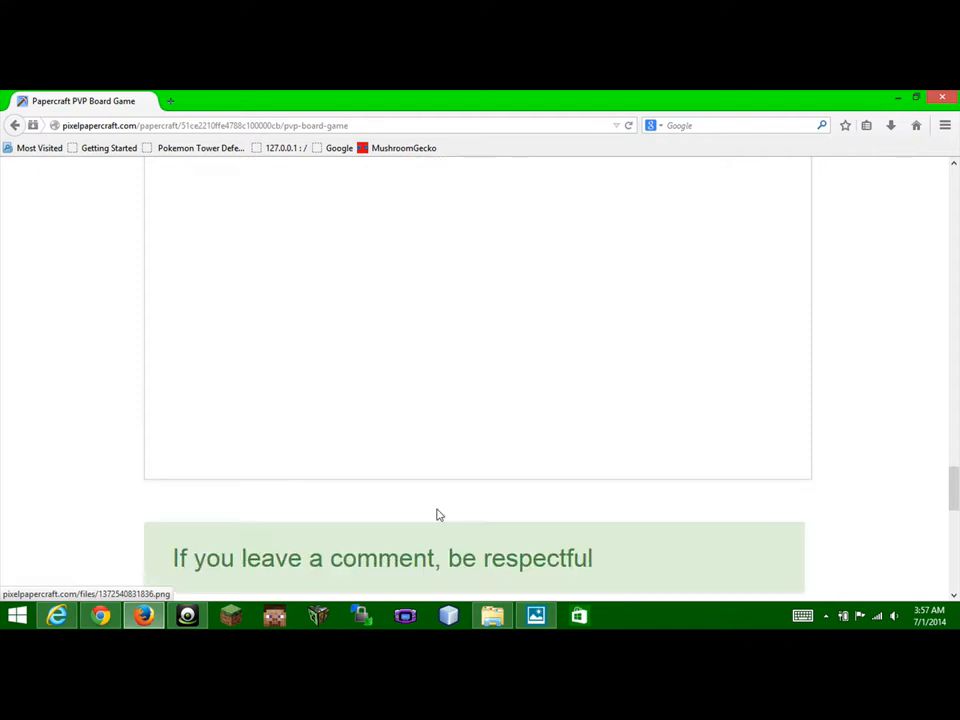
scroll(down, 3)
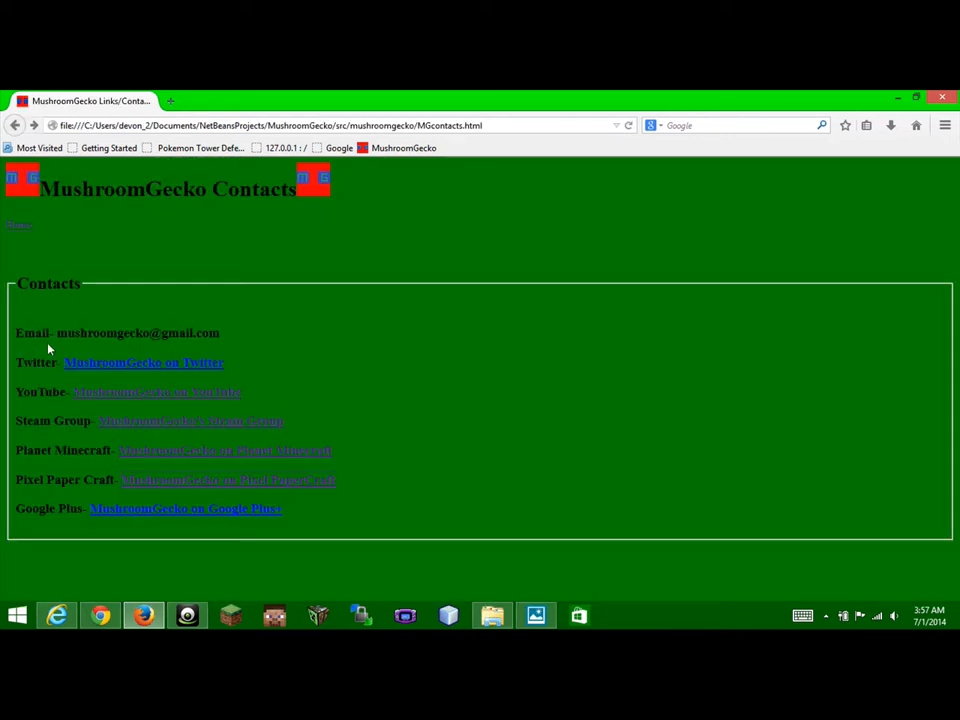
- Follow the Google Plus link, then the Twitter link, from the Contacts page
click(186, 508)
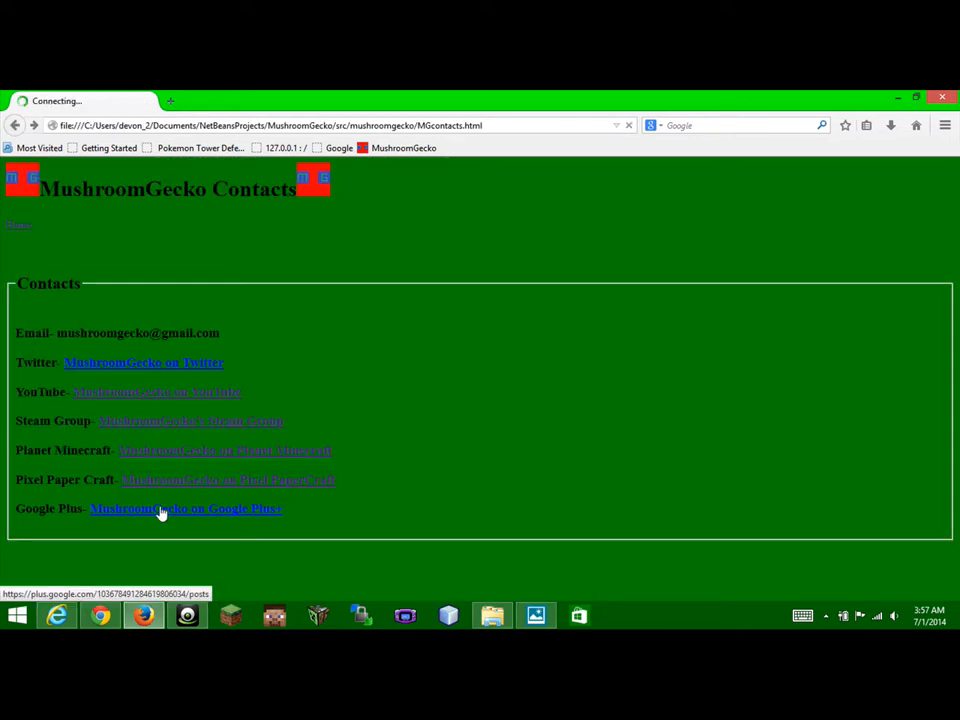
click(186, 509)
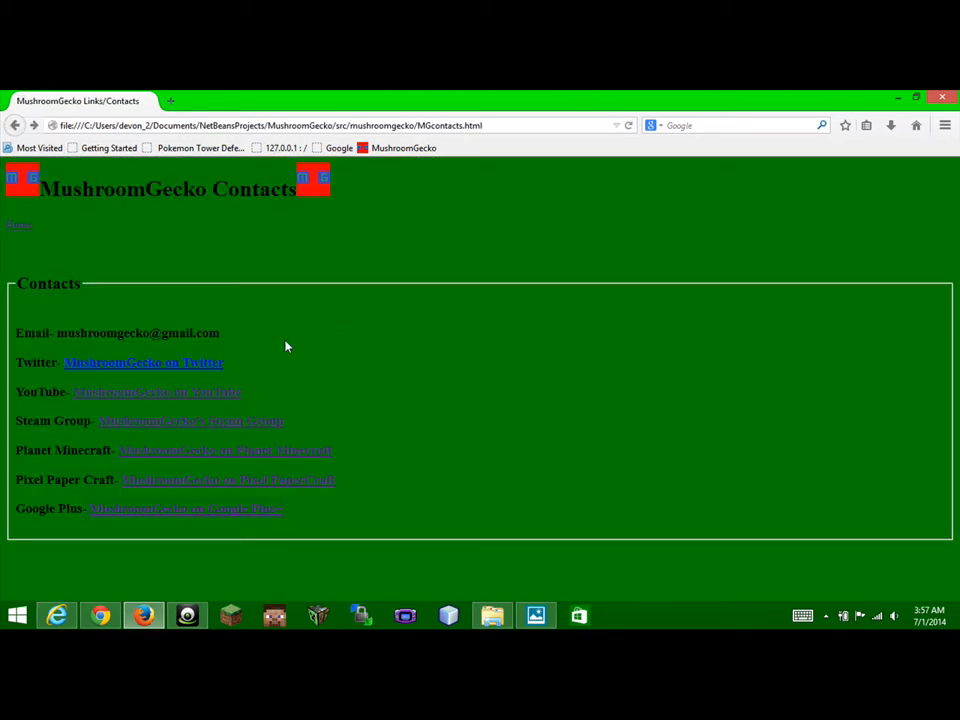
click(143, 362)
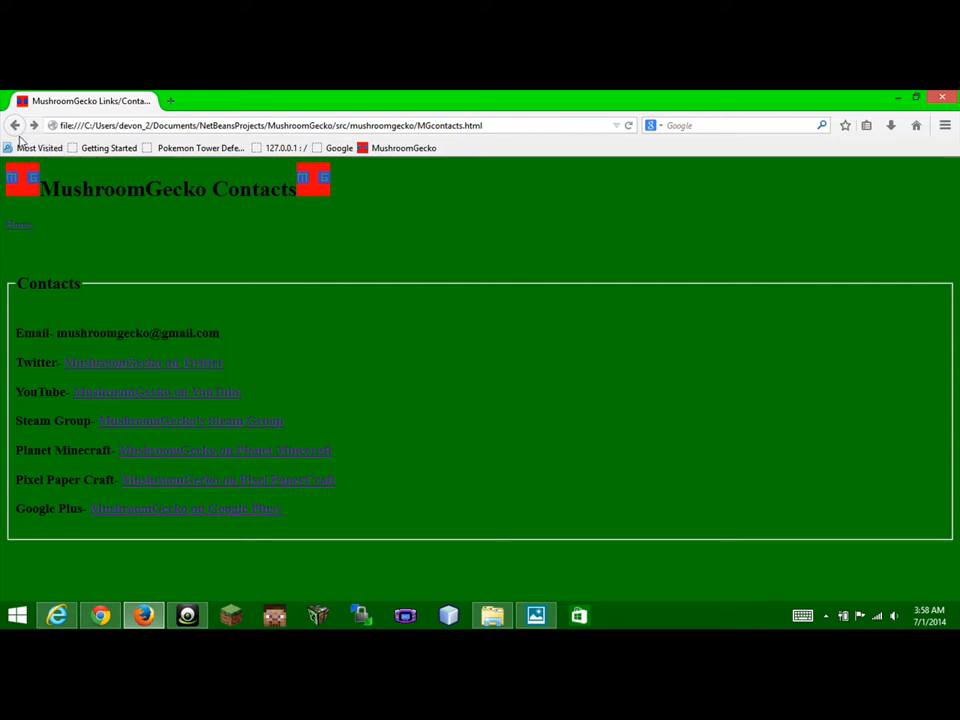
mouse_move(18, 224)
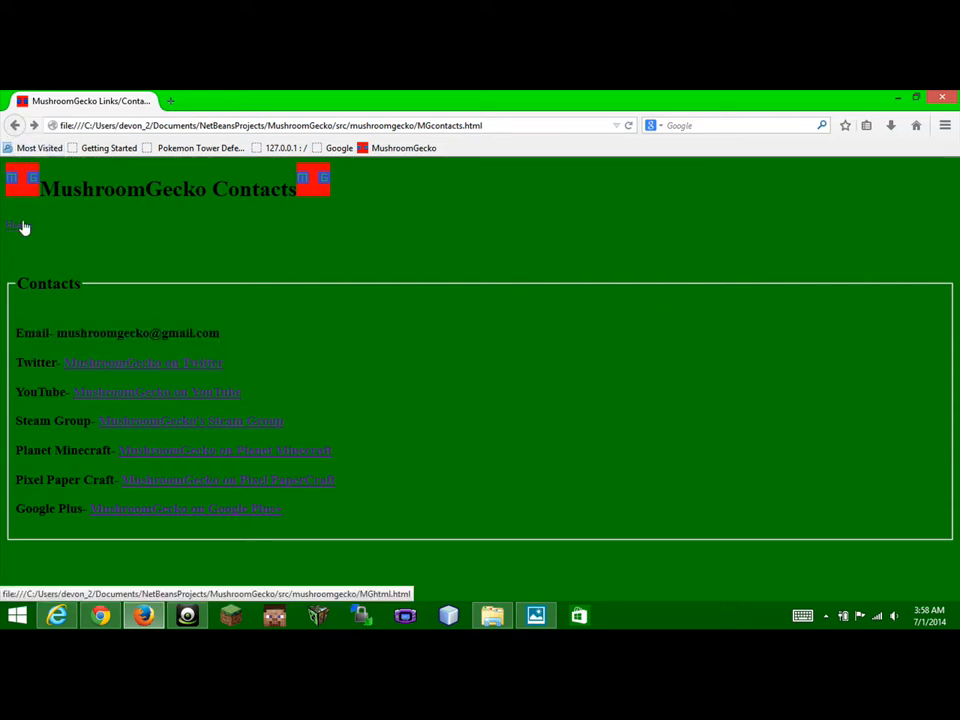
- Switch between the local Home and Contacts pages, ending on the homepage
click(15, 222)
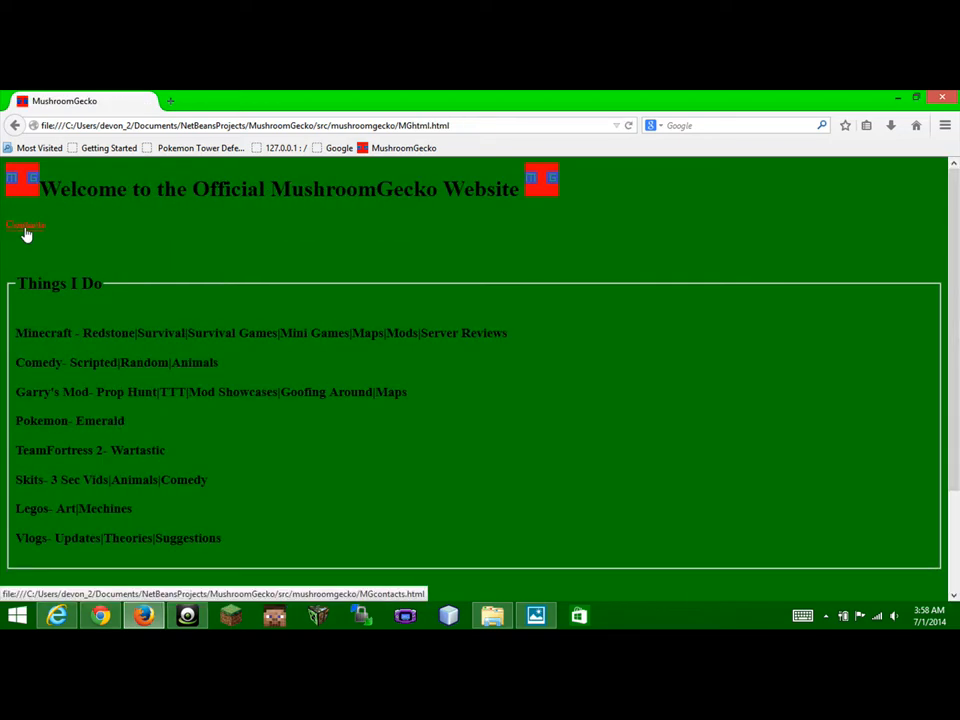
click(23, 224)
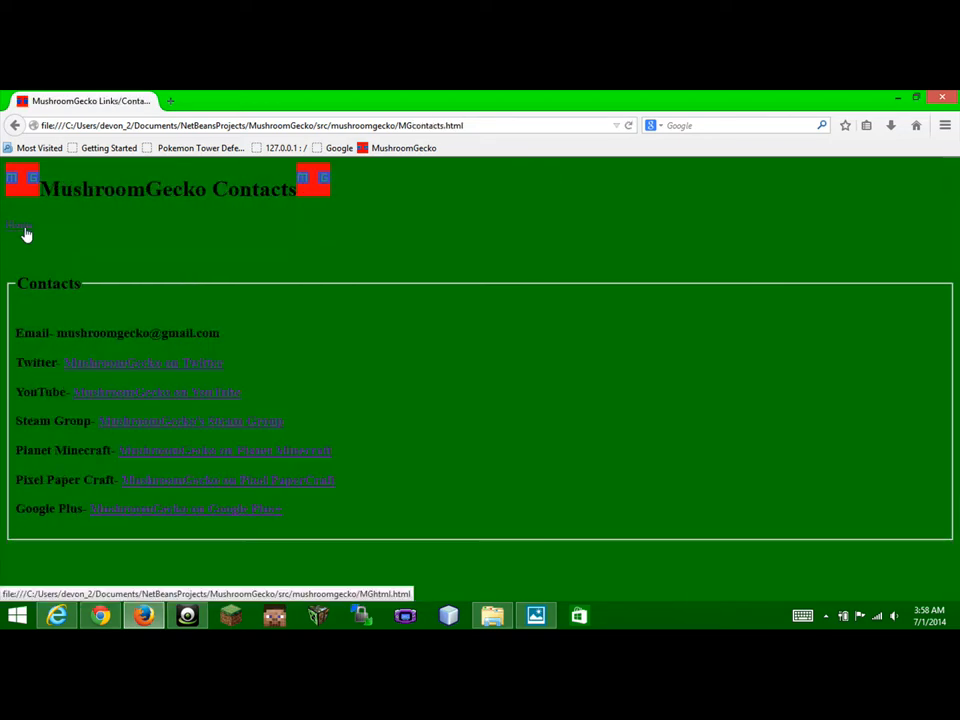
click(16, 224)
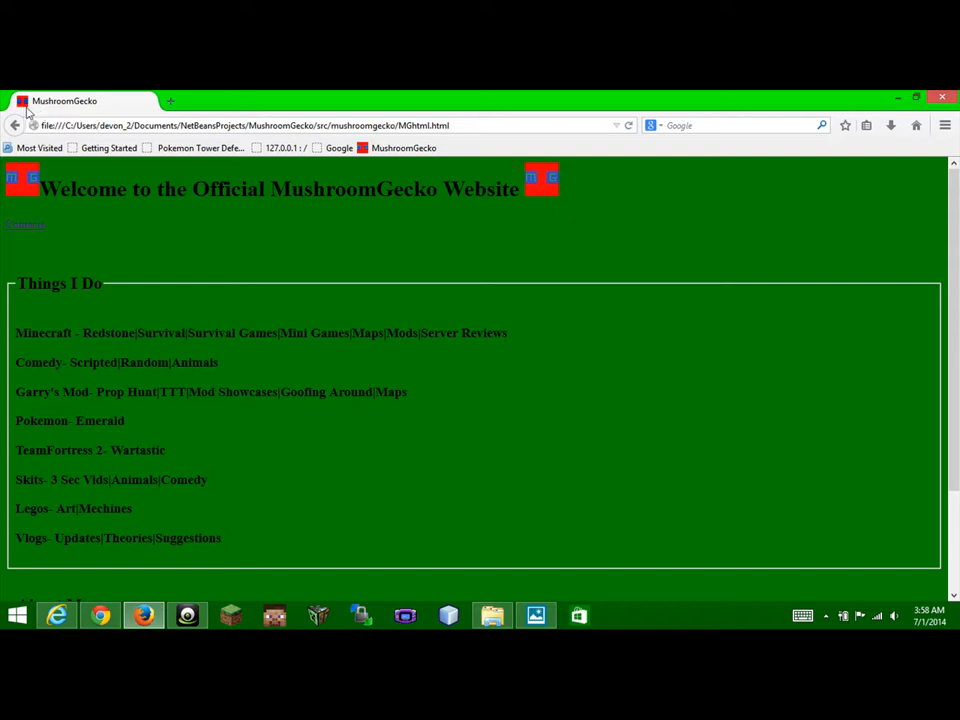
click(24, 224)
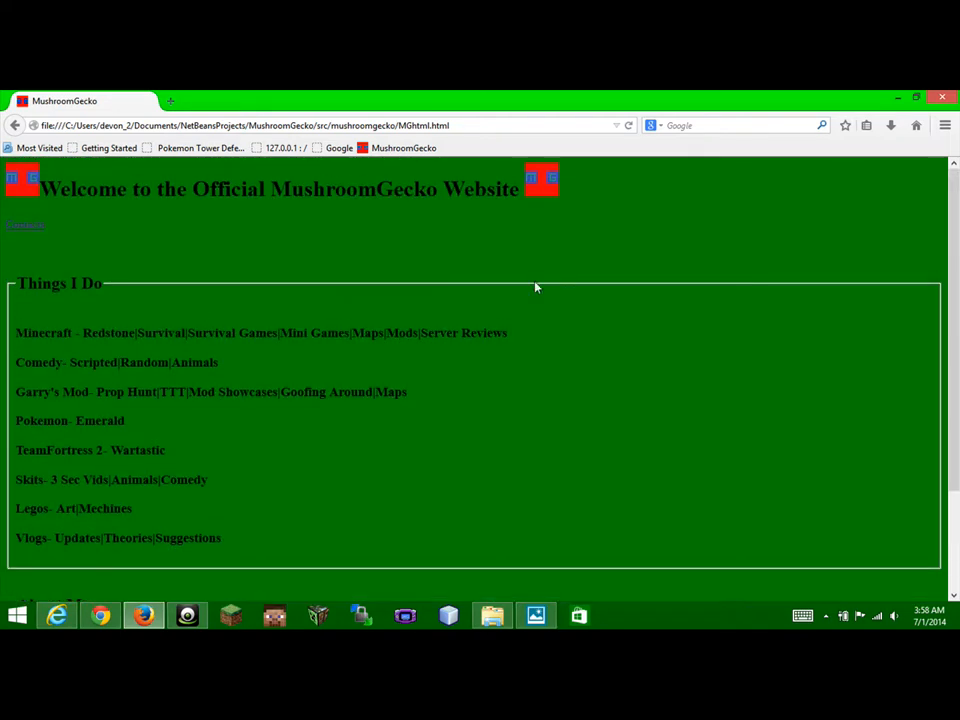
- Scroll to About Me, launch NetBeans IDE 8.0, and select the About Me text
scroll(down, 3)
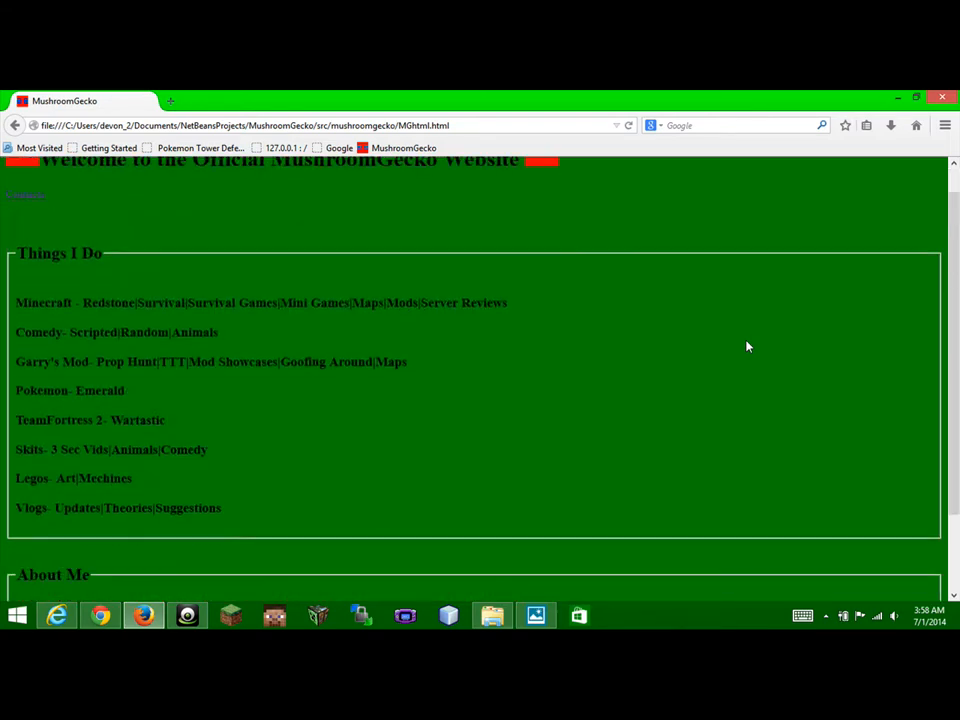
scroll(down, 3)
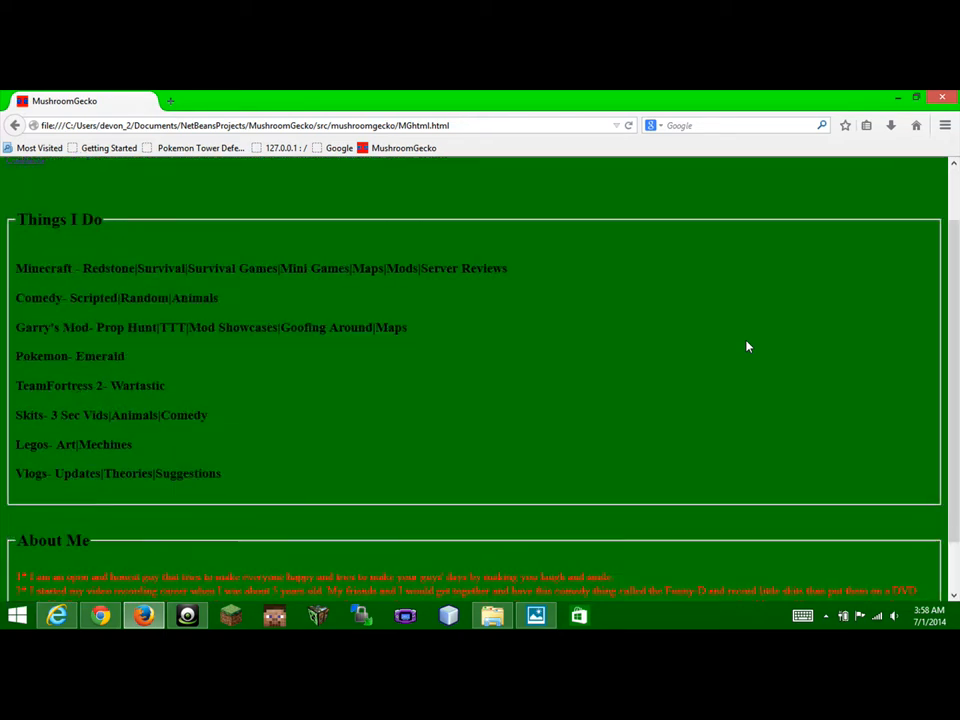
scroll(up, 3)
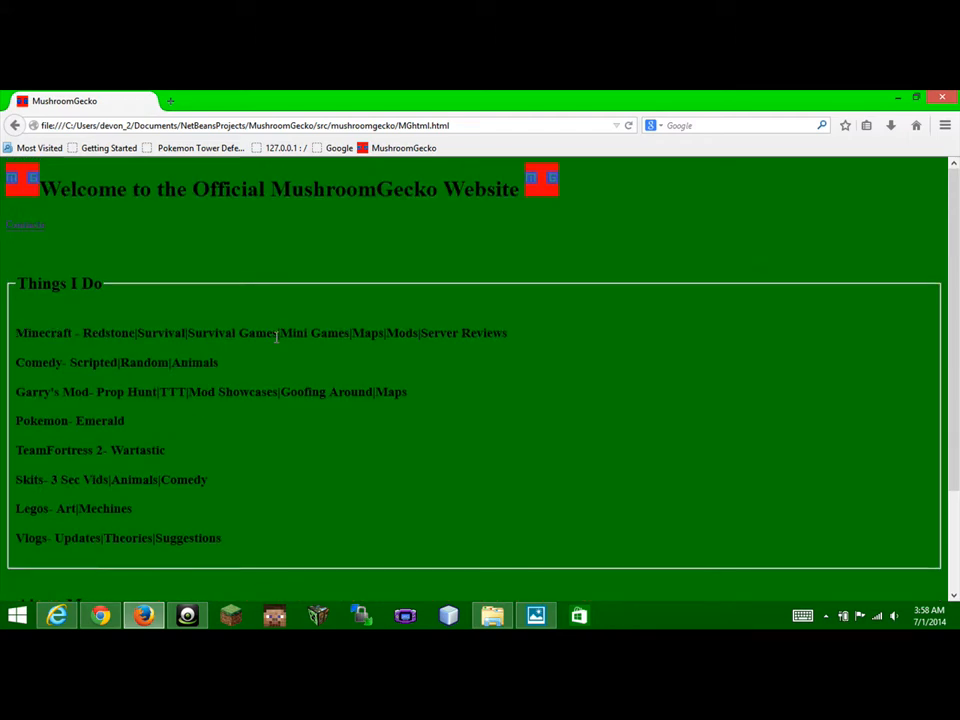
scroll(down, 3)
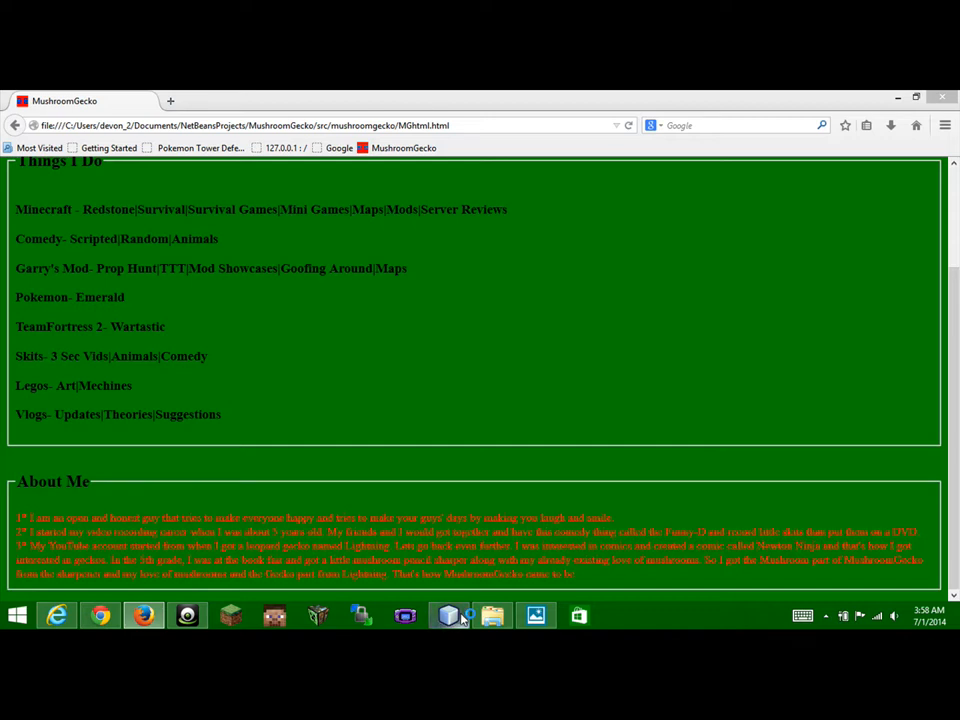
click(448, 615)
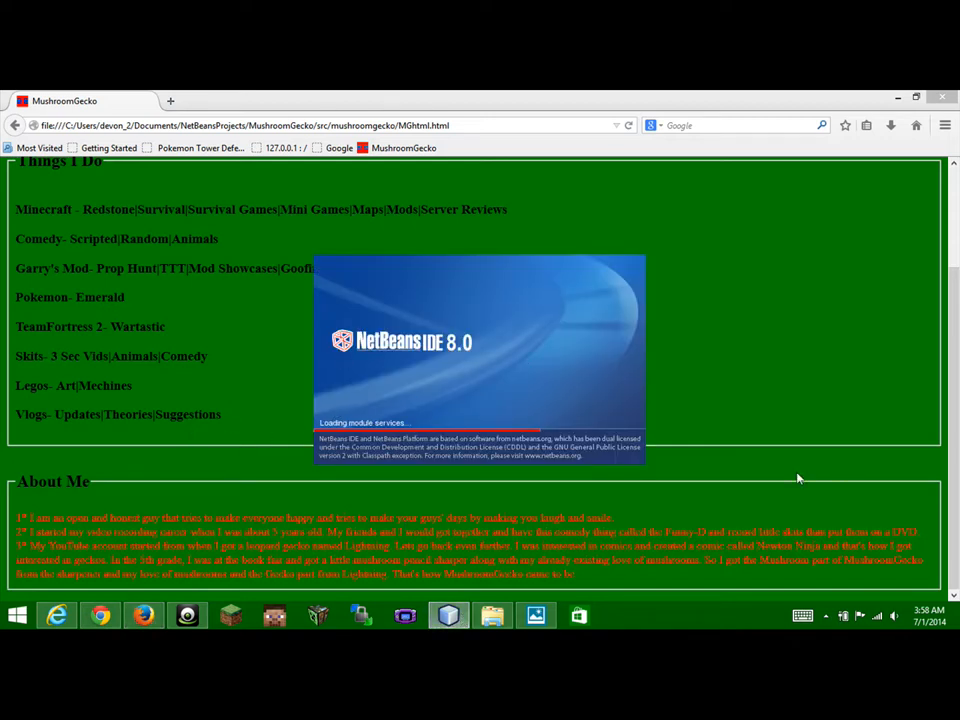
mouse_move(120, 307)
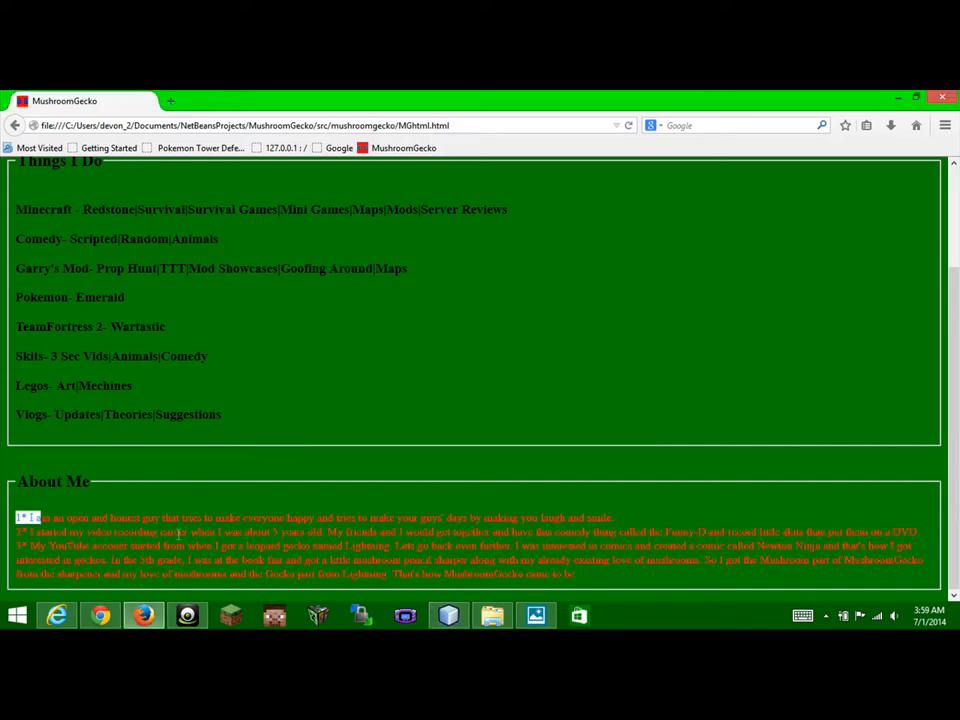
drag(18, 517, 920, 573)
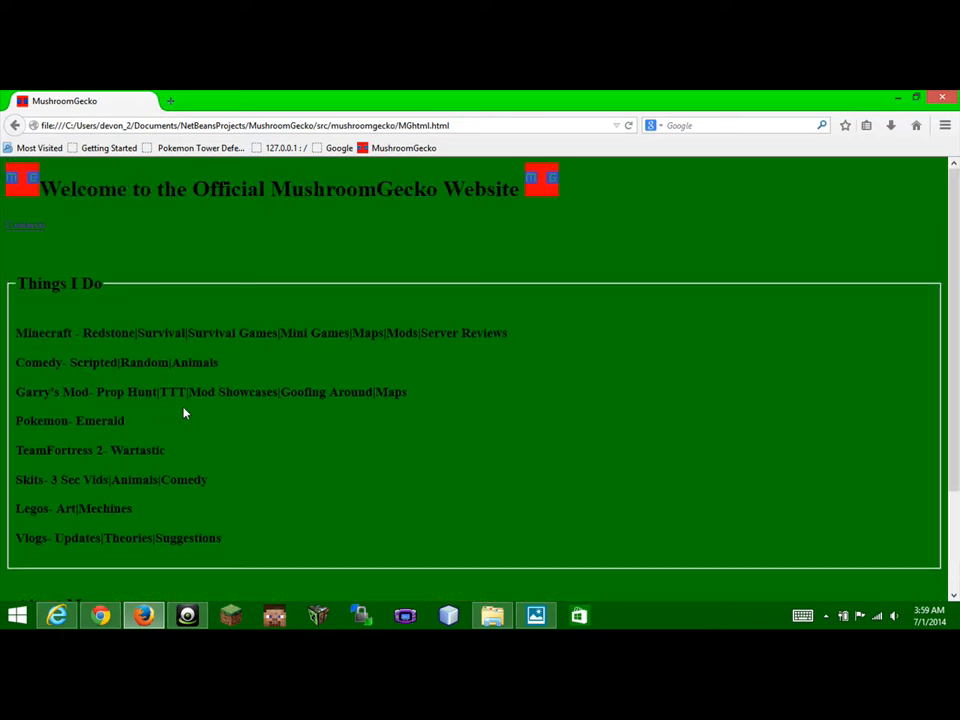
scroll(down, 3)
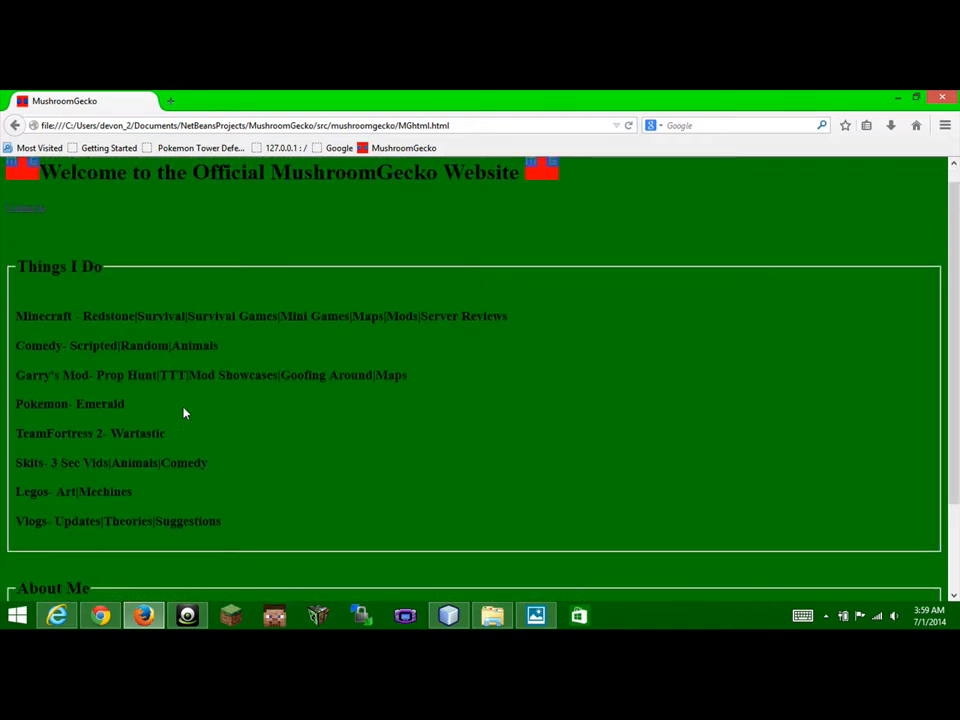
- Open a new tab and go to mushroomgecko.weebly.com
click(172, 99)
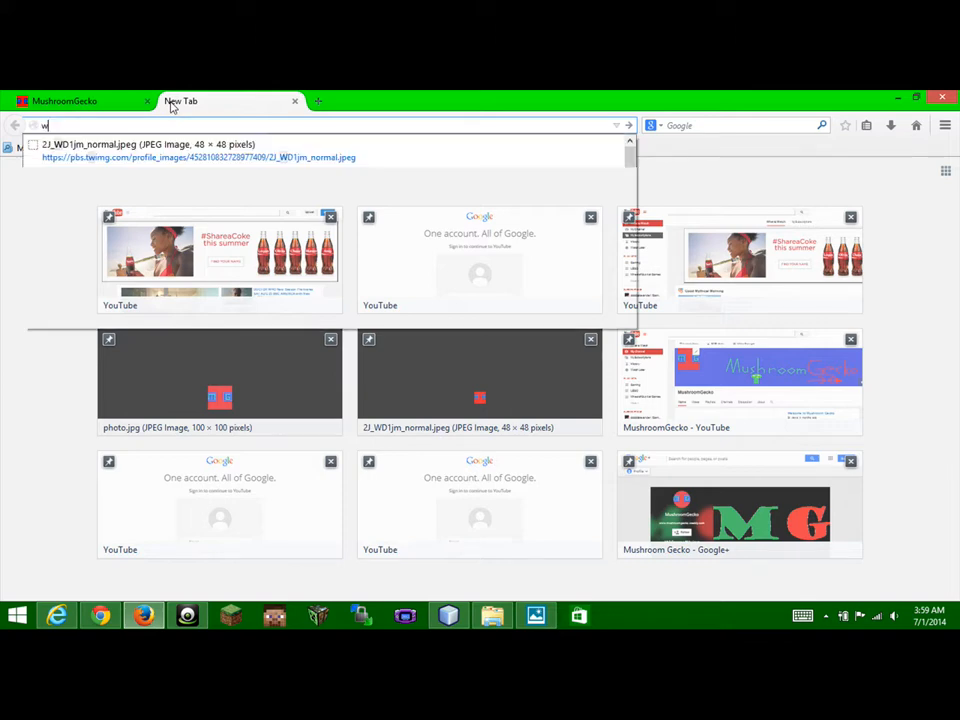
text(ww.ymushroom)
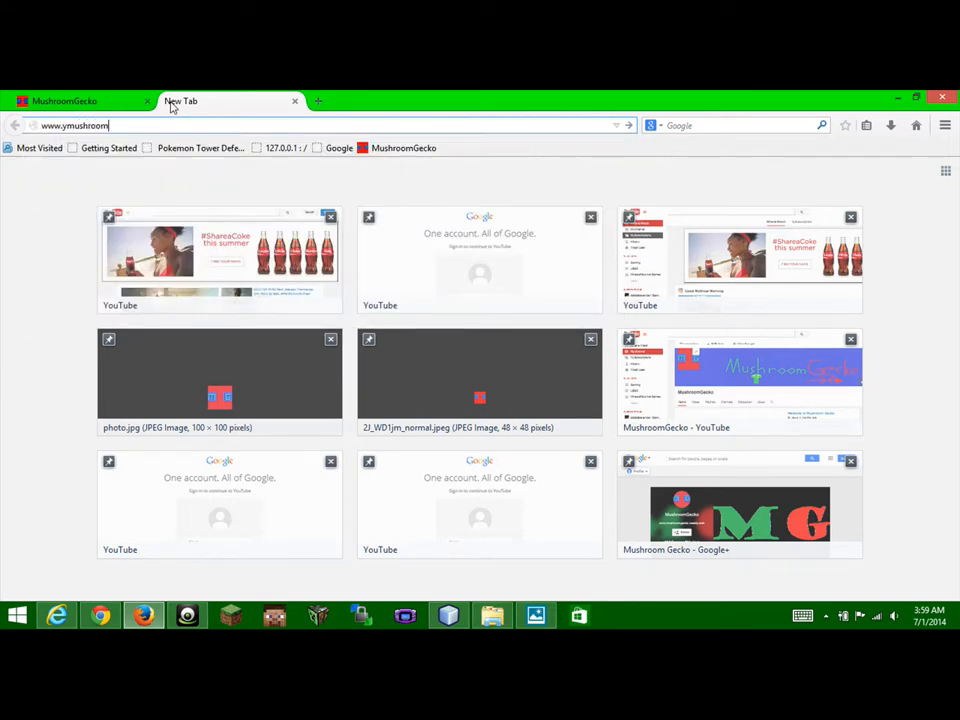
text(ge)
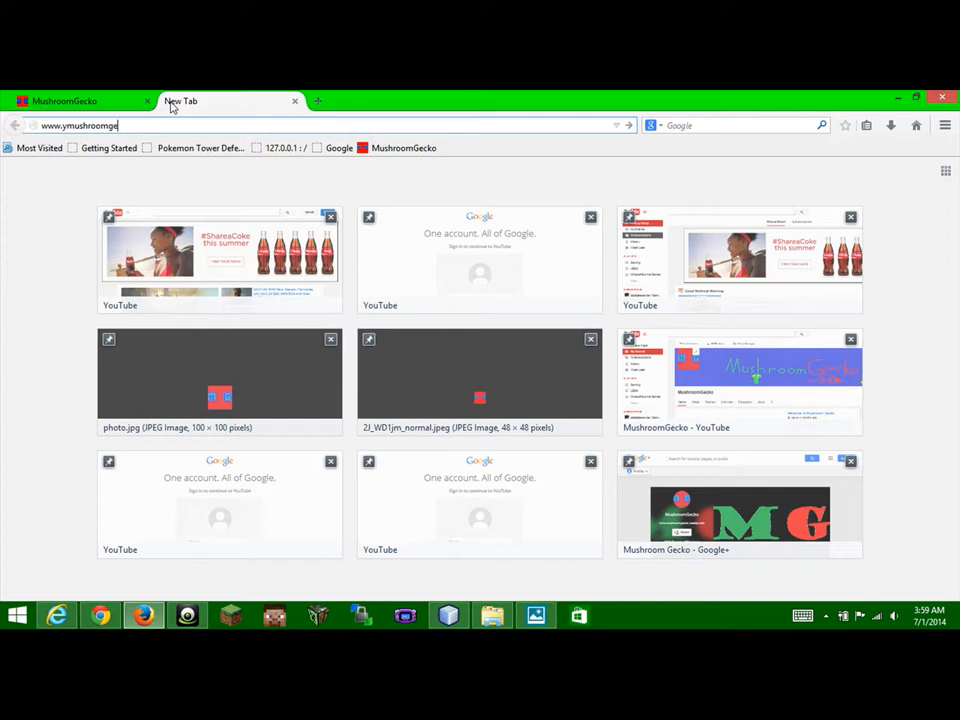
text(cko.we)
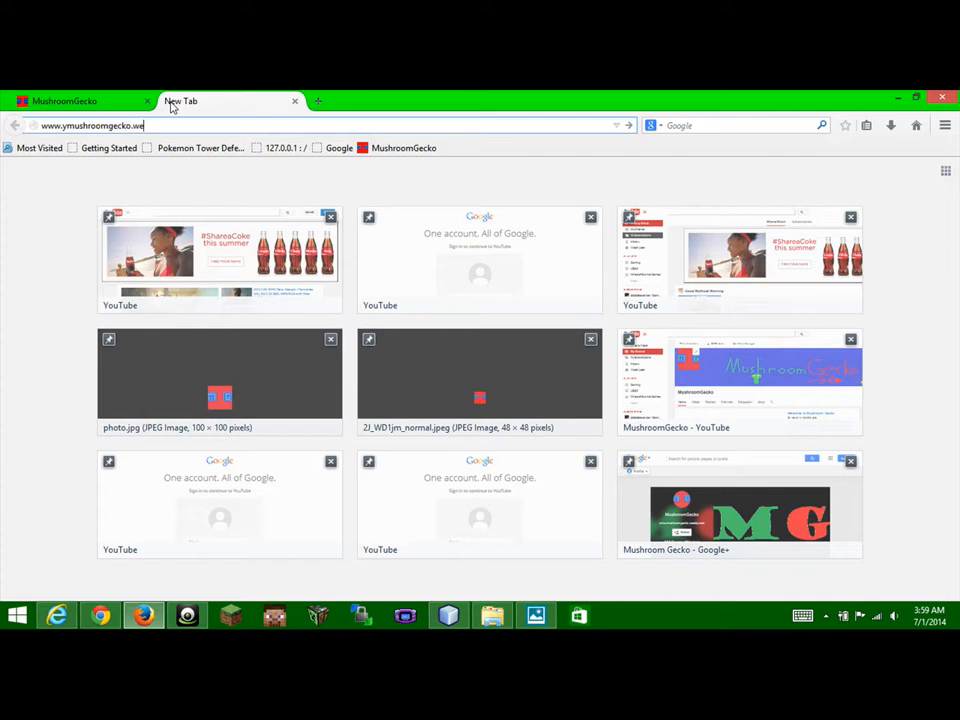
text(ebly.com/#/)
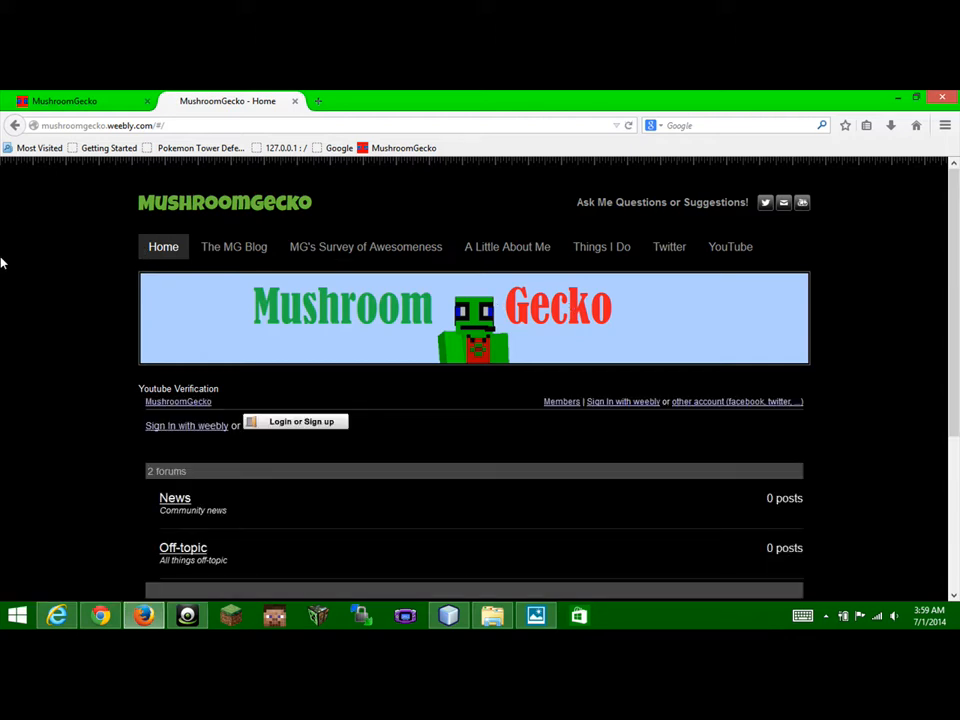
- Open The MG Blog and MG's Survey of Awesomeness pages on the Weebly site
scroll(down, 3)
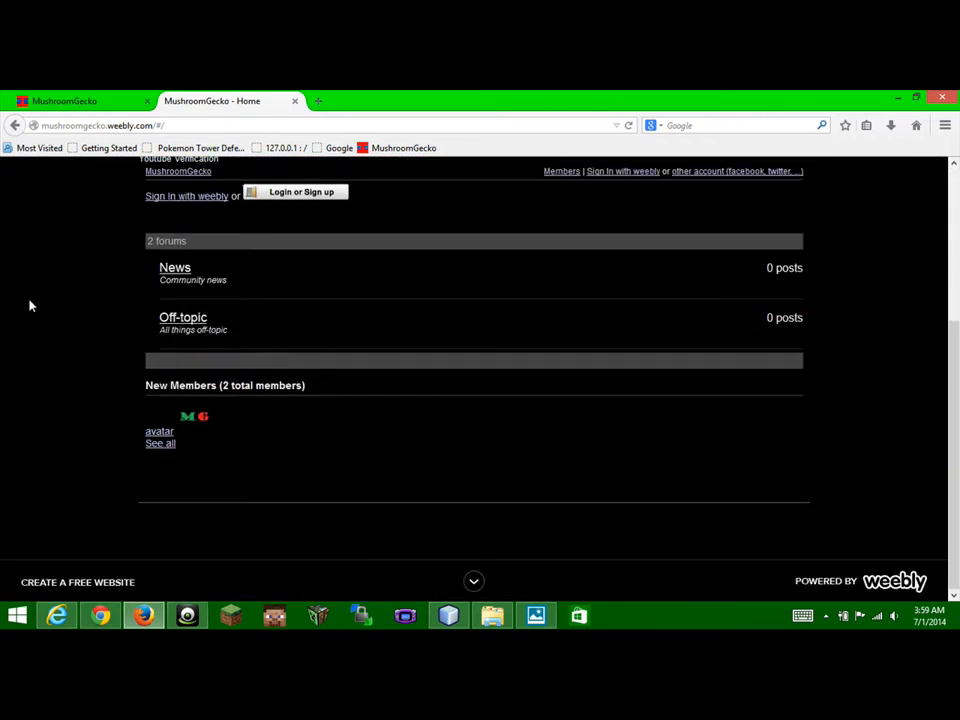
mouse_move(84, 346)
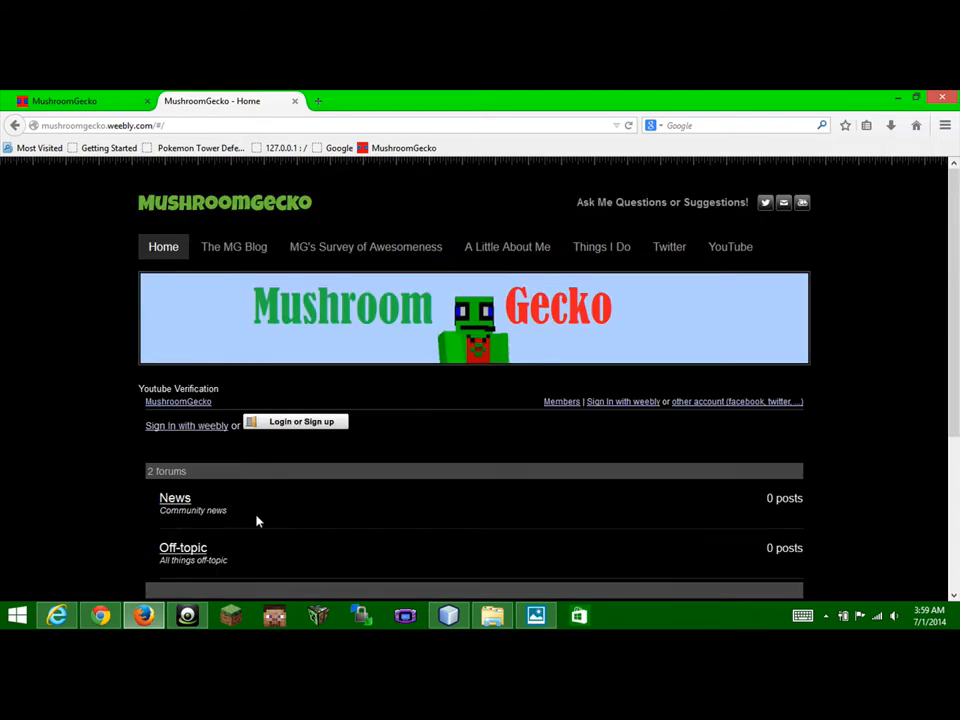
mouse_move(259, 510)
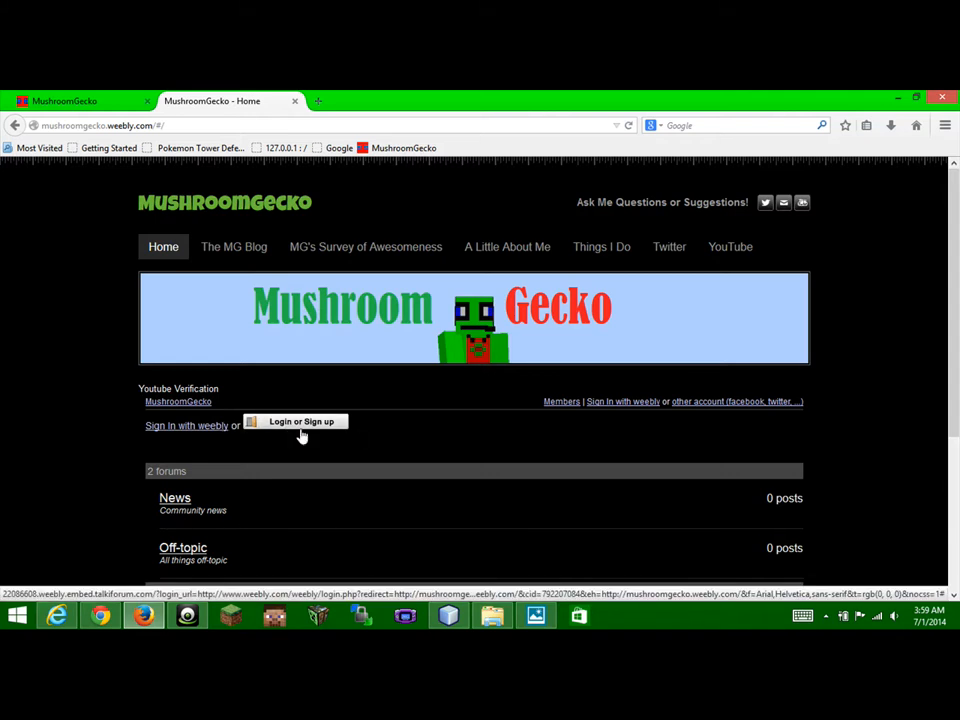
click(233, 247)
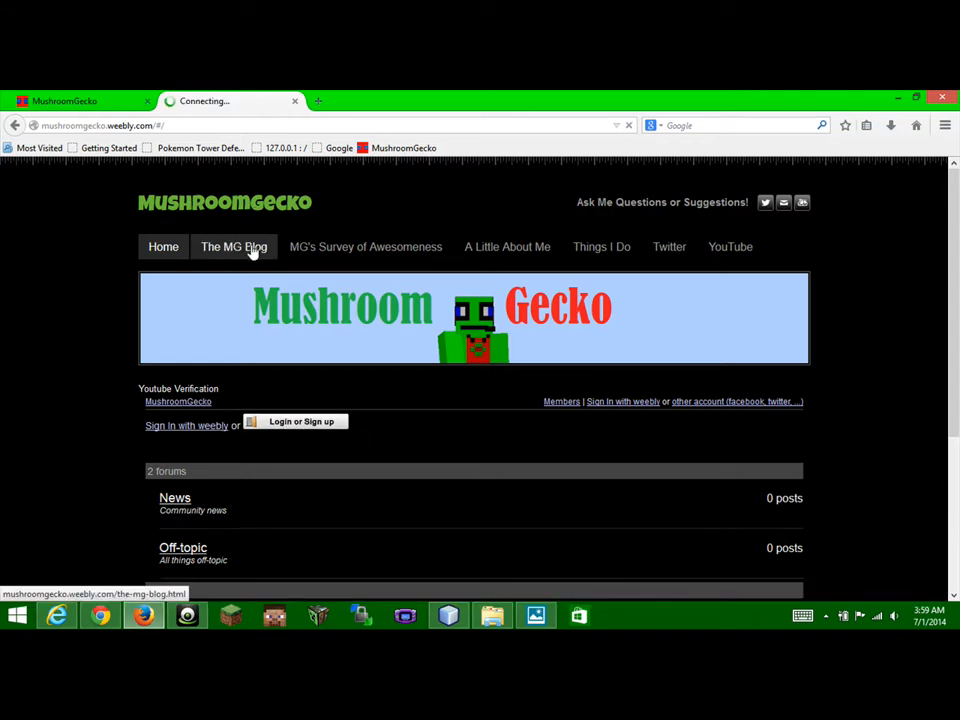
click(233, 247)
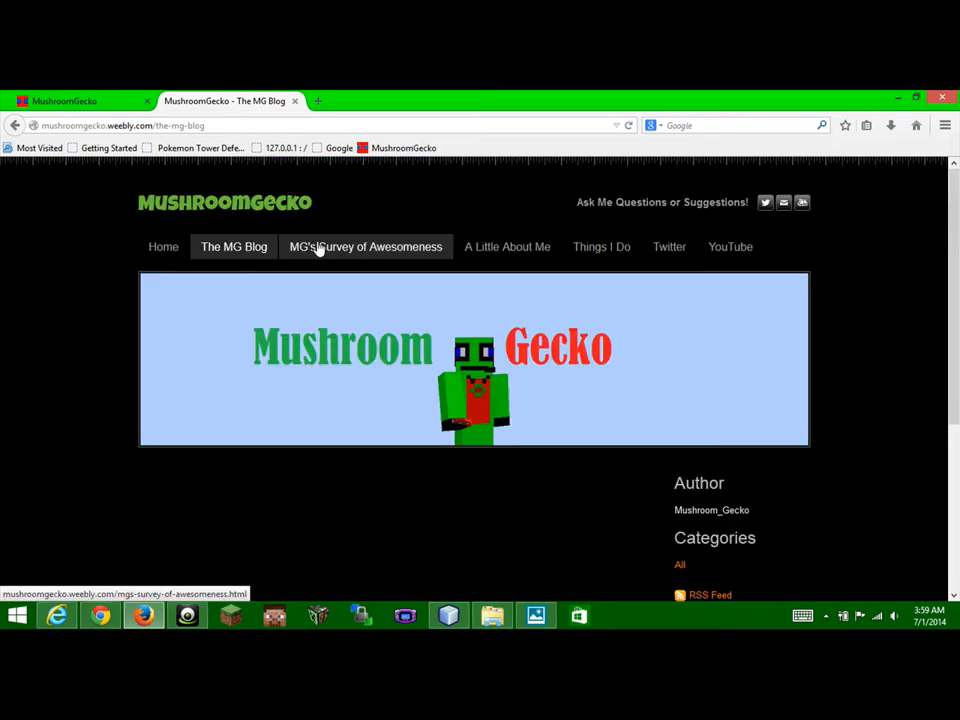
click(365, 247)
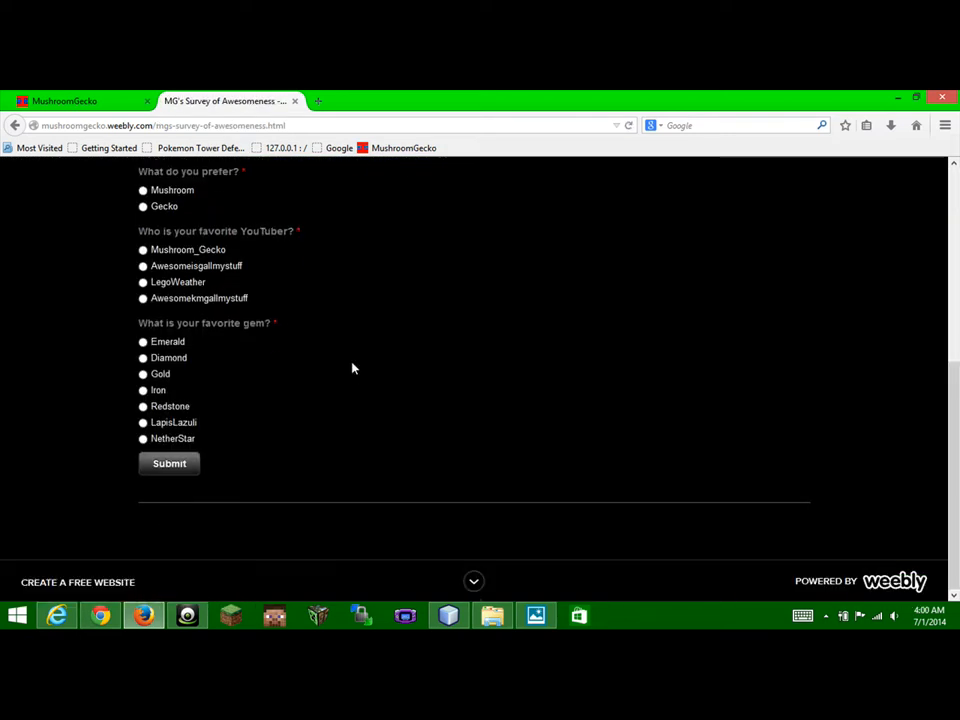
- Browse A Little About Me and Twitter, then go to the YouTube channel
scroll(up, 3)
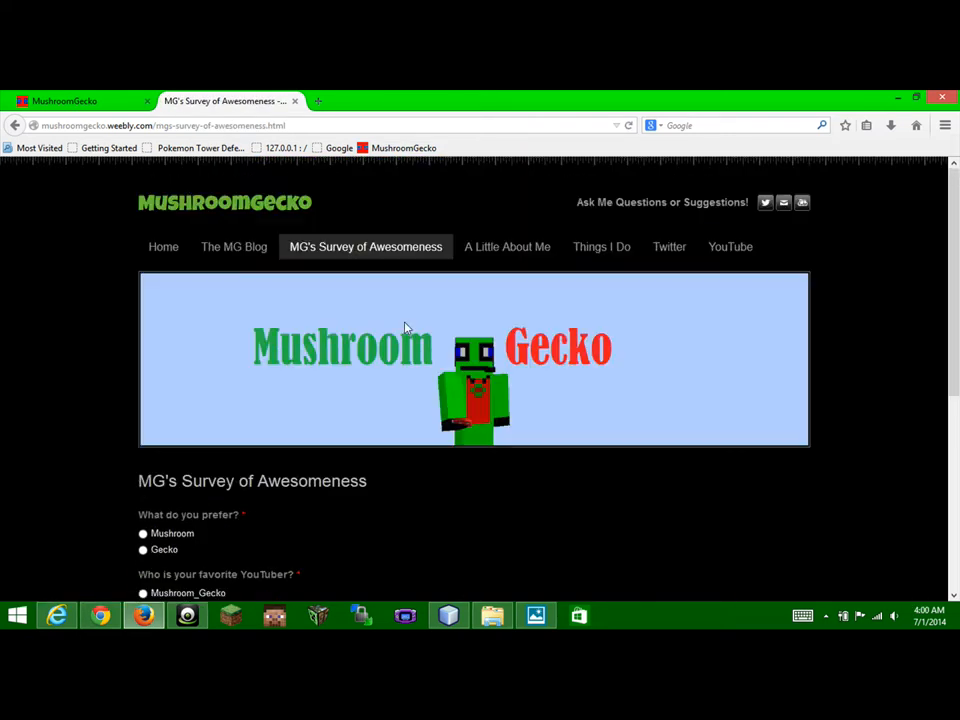
click(507, 246)
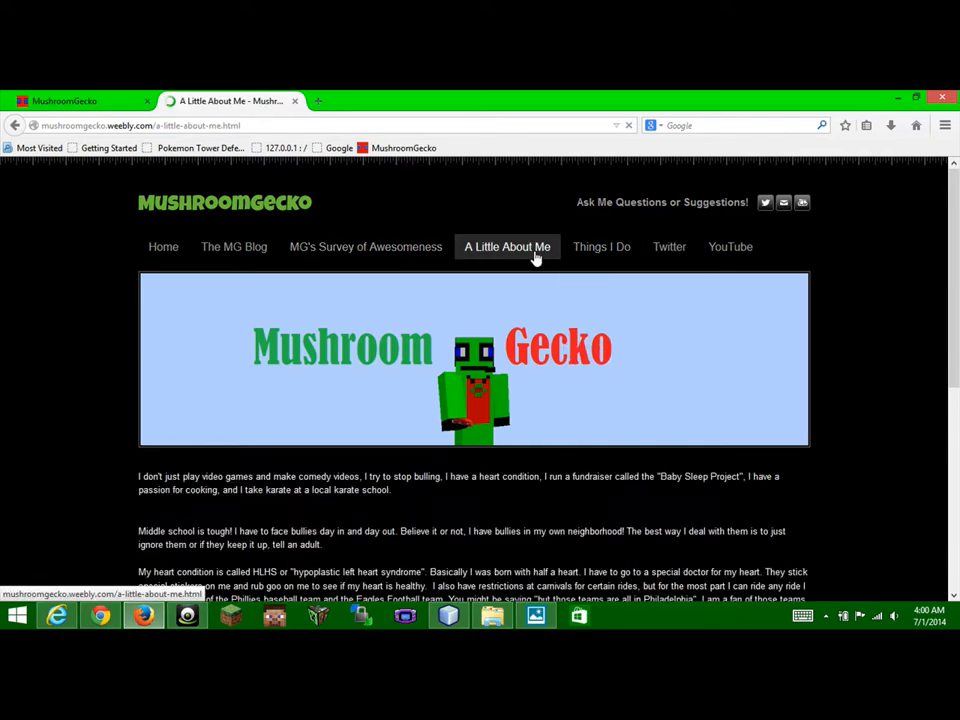
scroll(down, 3)
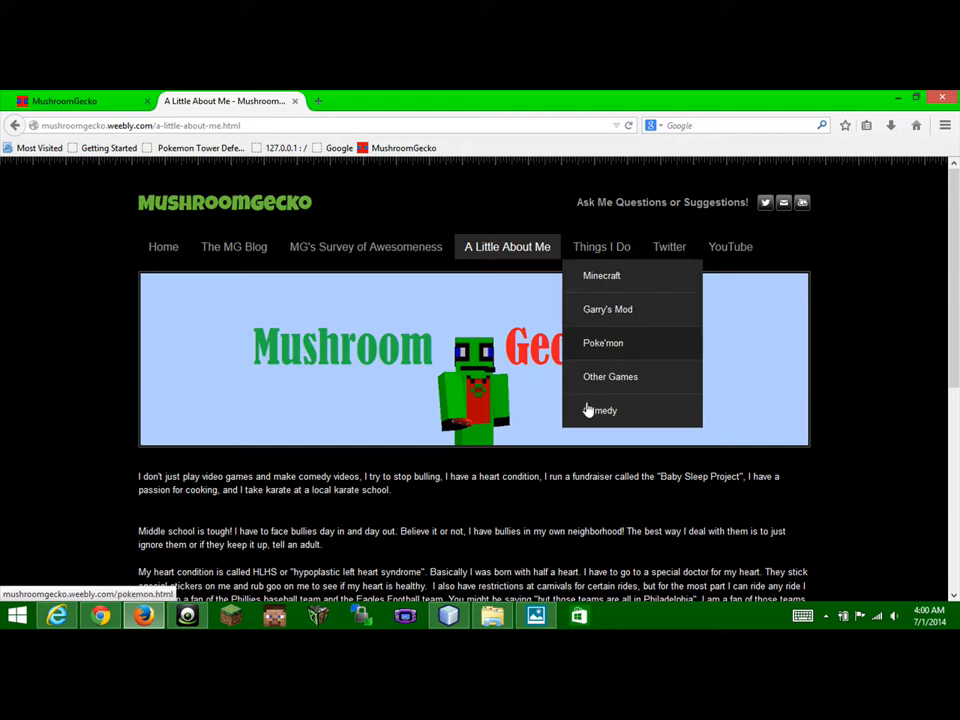
click(669, 247)
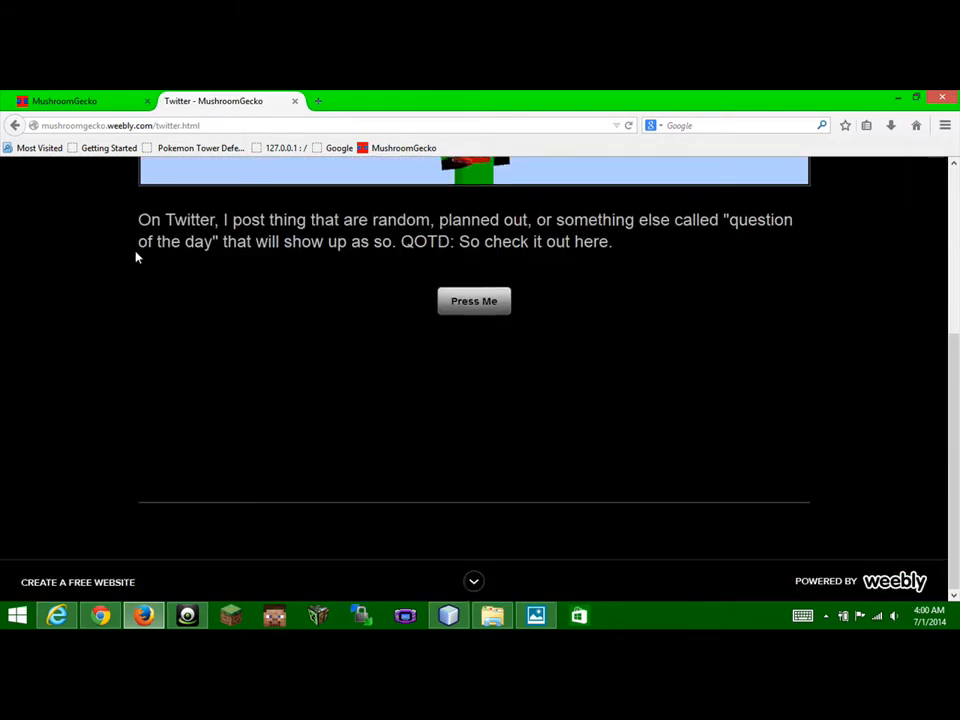
scroll(up, 3)
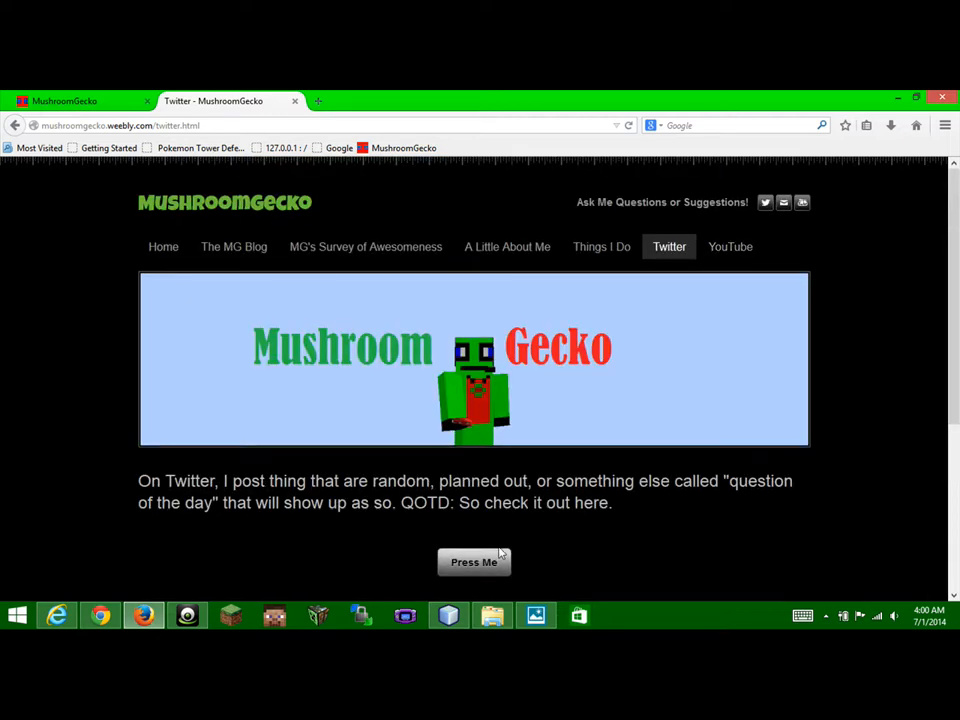
click(473, 562)
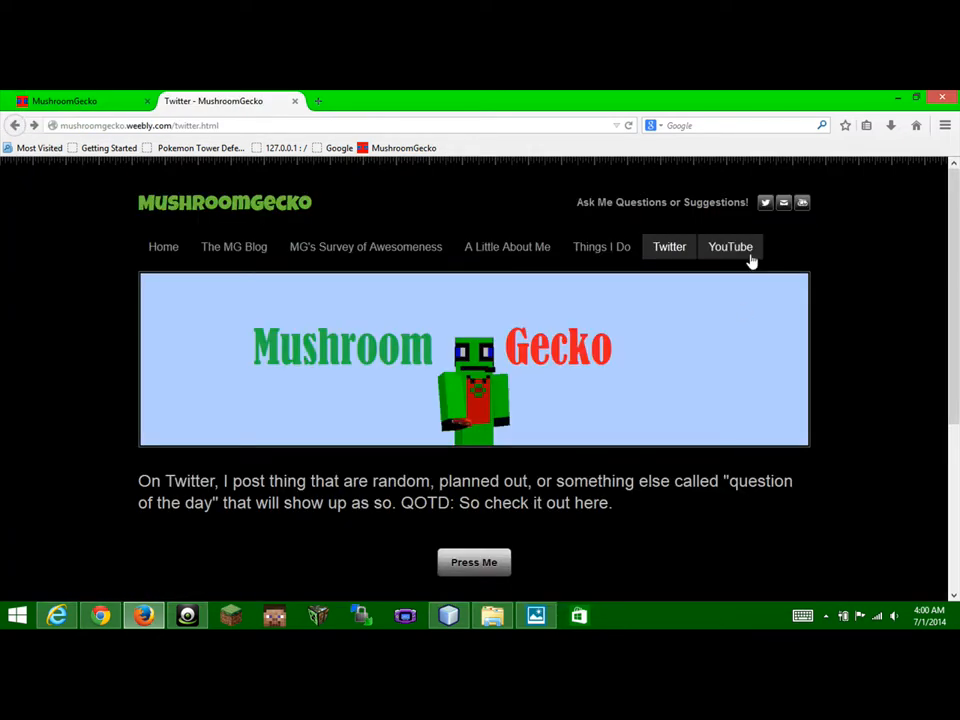
click(729, 247)
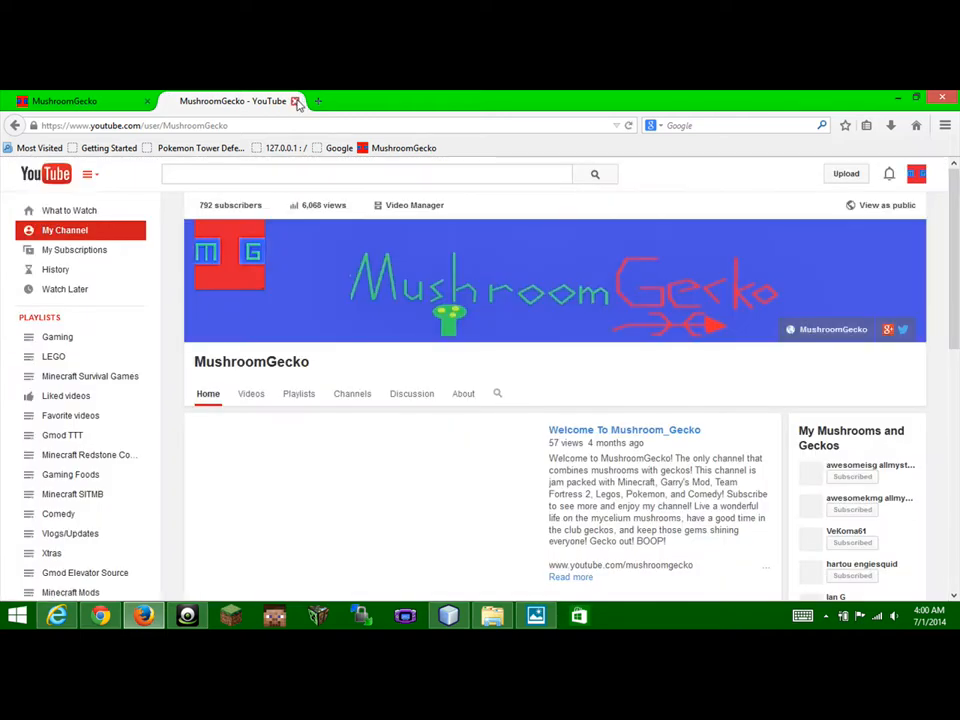
- Close the YouTube tab and scroll the local green MushroomGecko welcome page
click(302, 100)
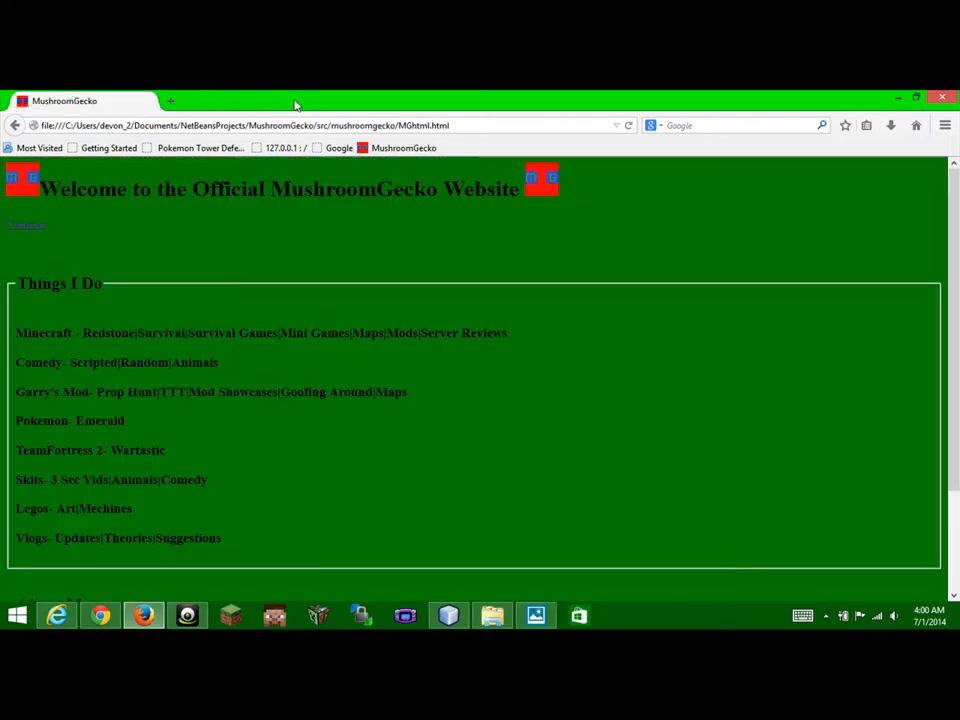
scroll(down, 3)
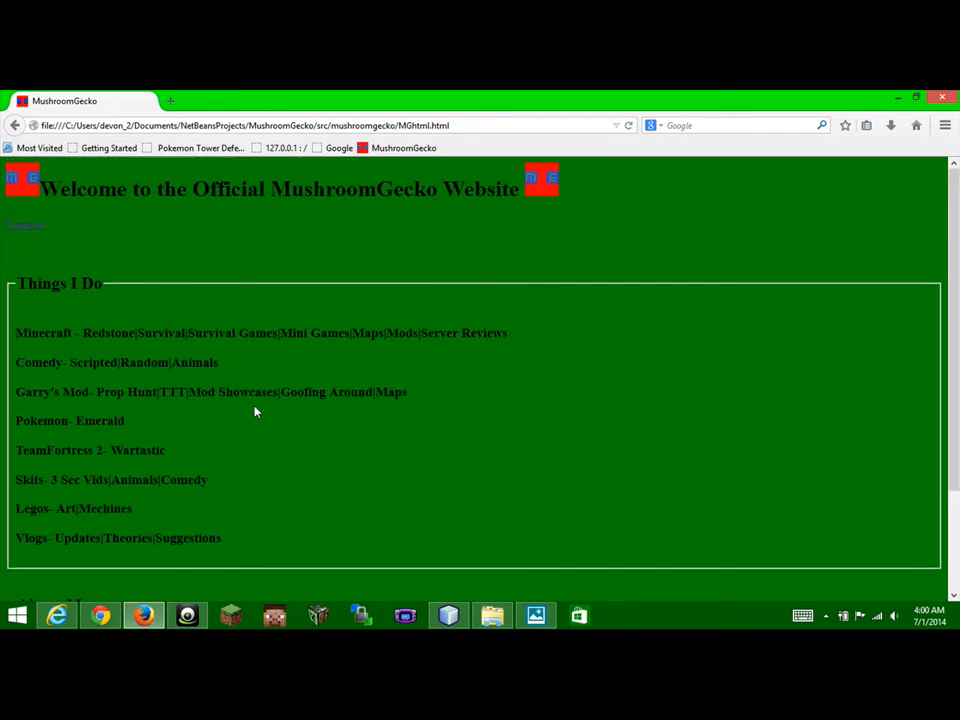
scroll(down, 3)
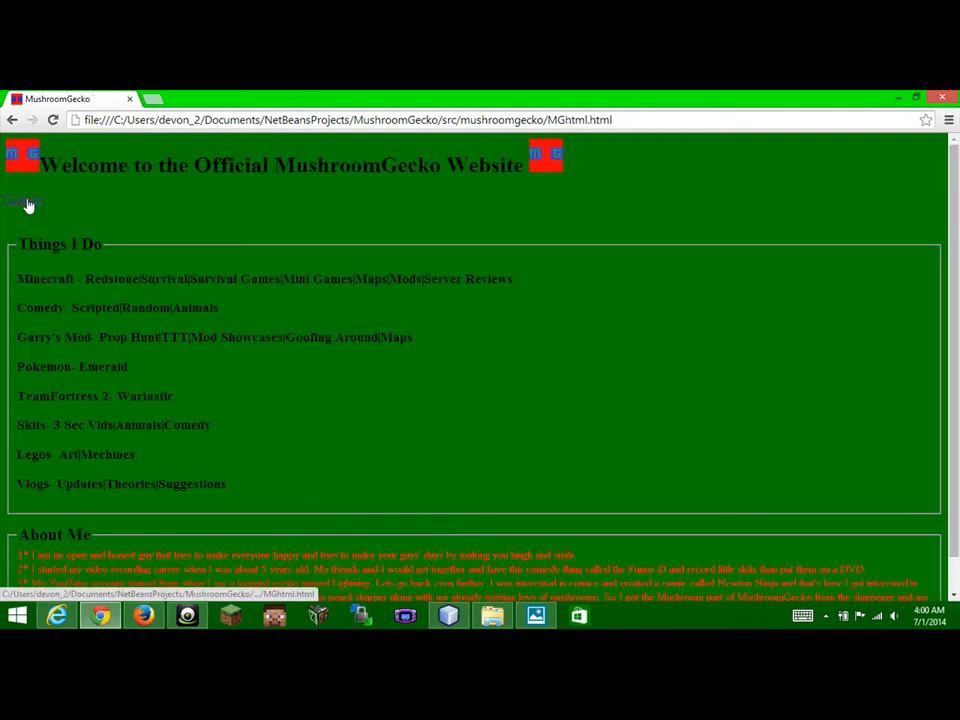
mouse_move(25, 201)
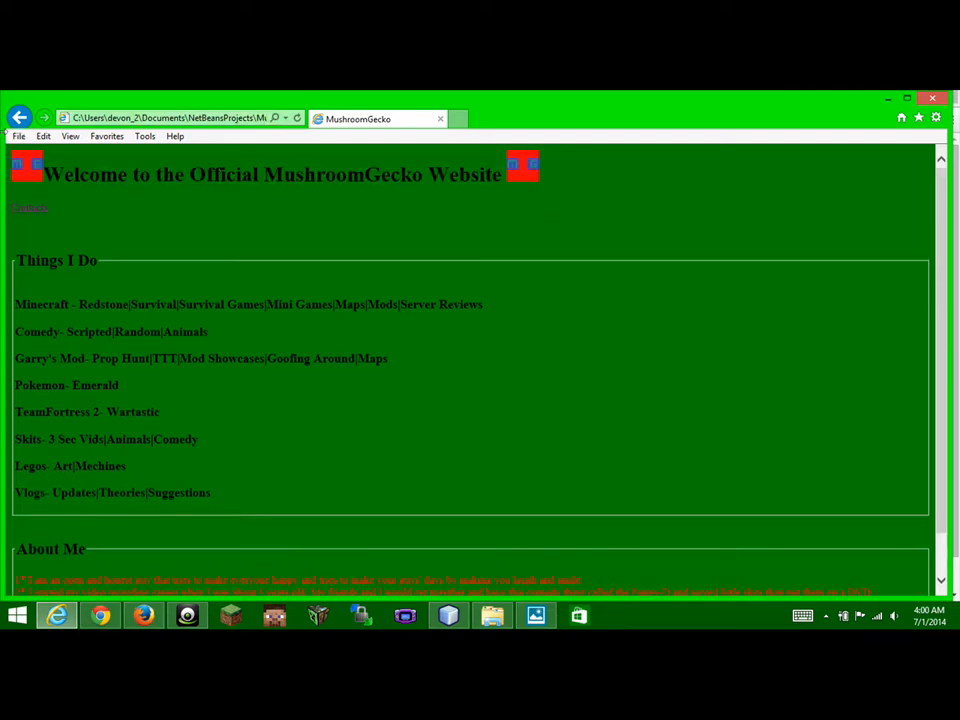
mouse_move(23, 237)
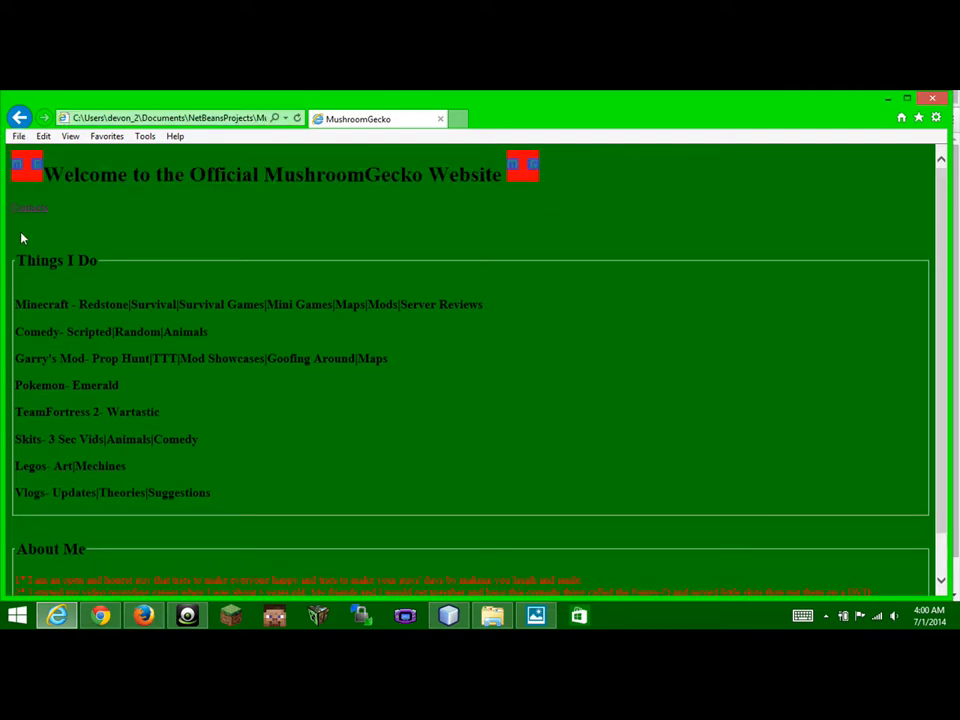
- Scroll the local MushroomGecko homepage in Internet Explorer, open Contacts, then return to the welcome page
scroll(down, 3)
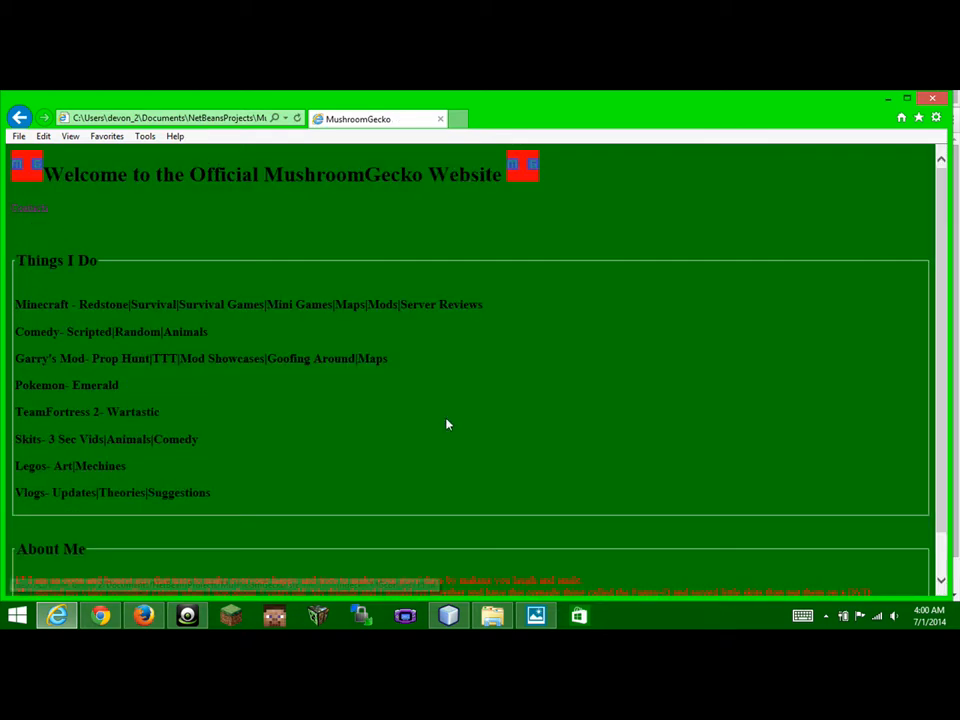
mouse_move(33, 212)
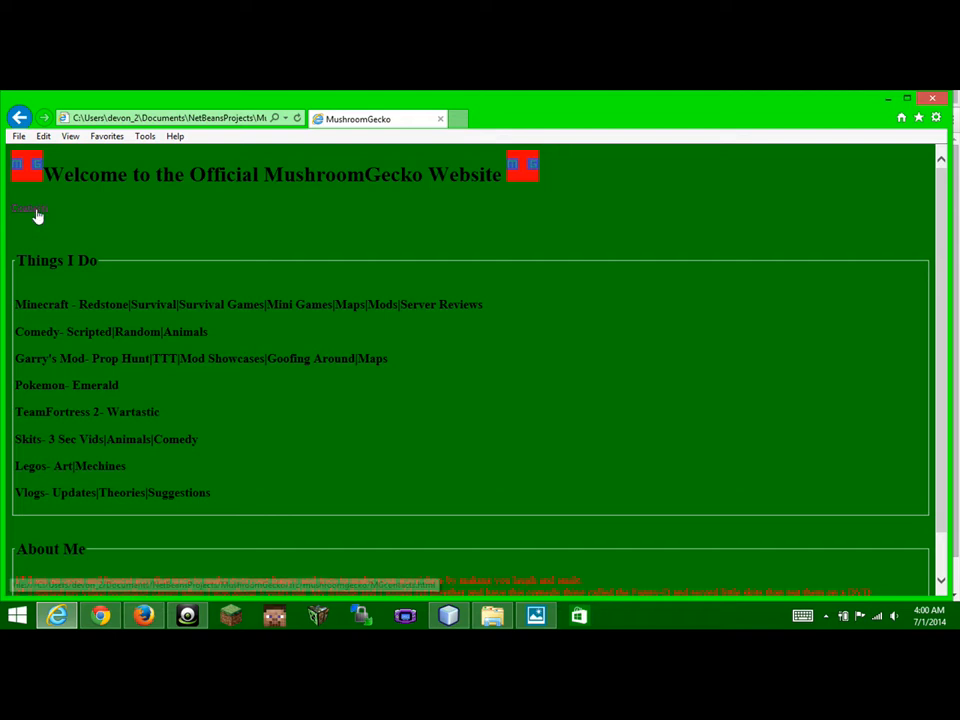
click(26, 209)
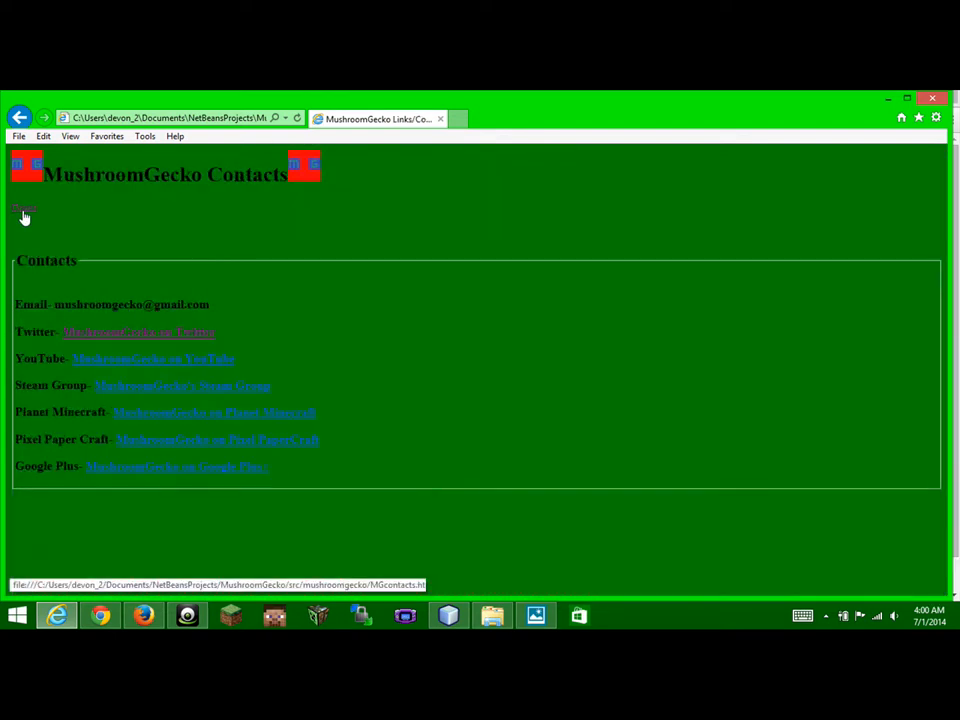
click(23, 207)
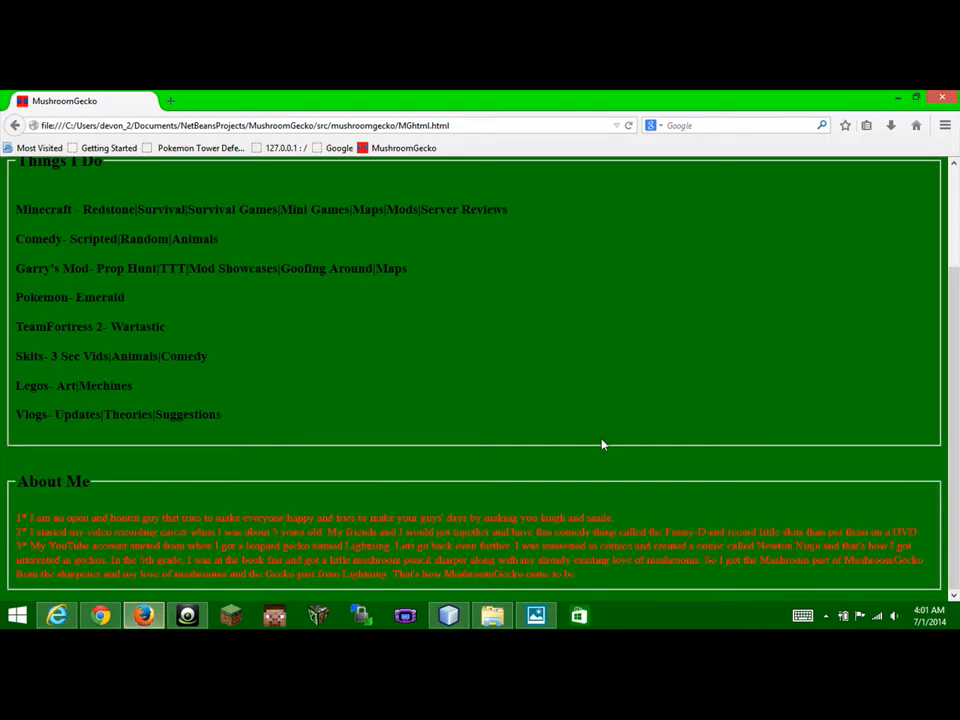
scroll(up, 3)
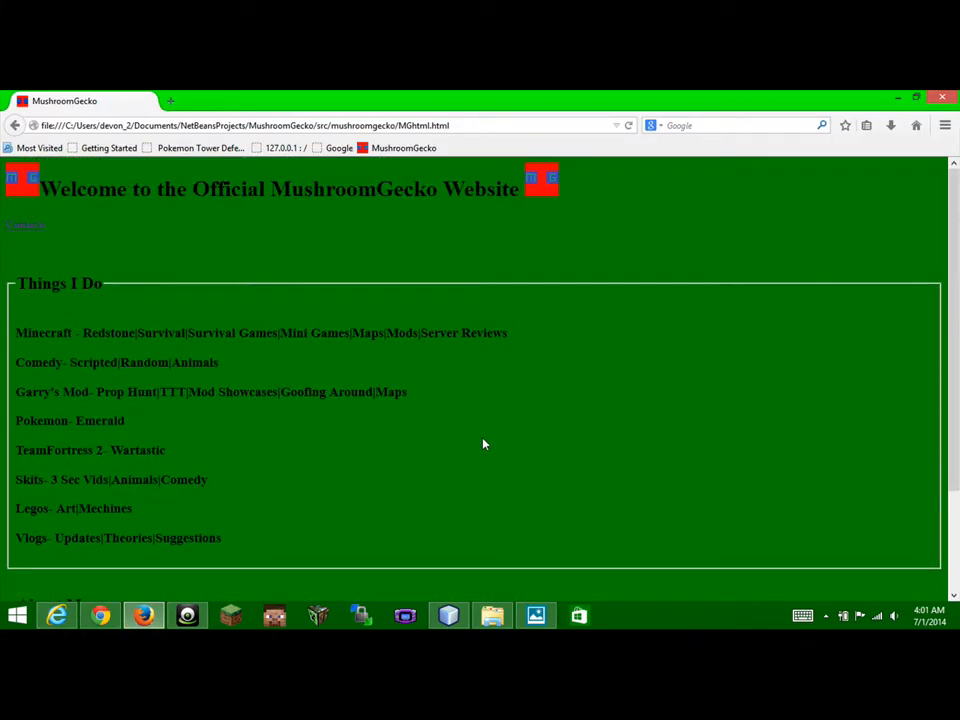
scroll(down, 3)
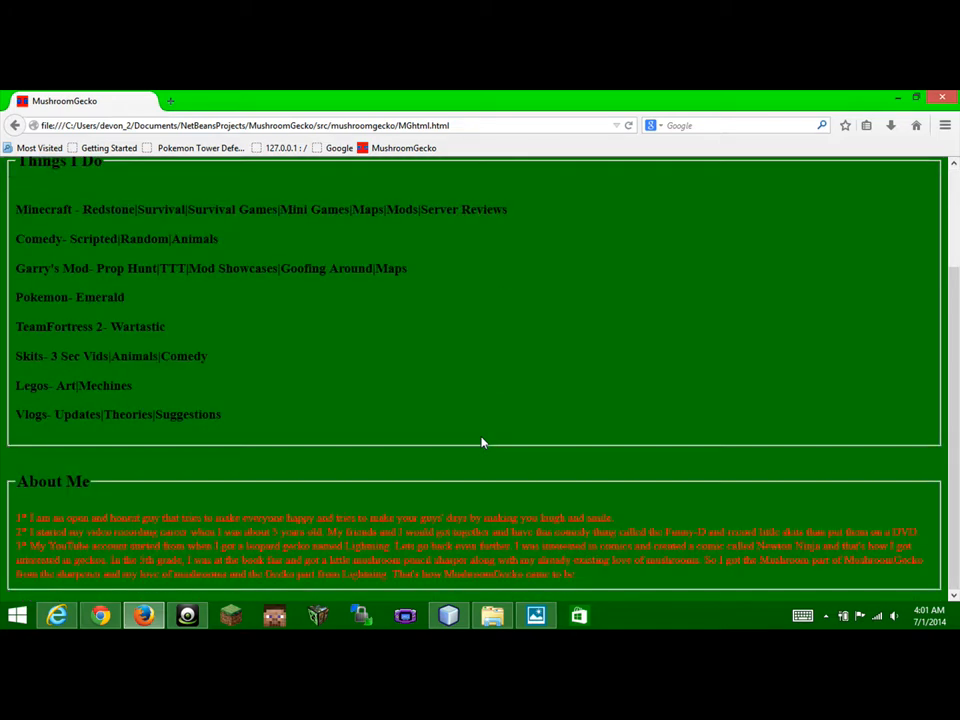
scroll(up, 3)
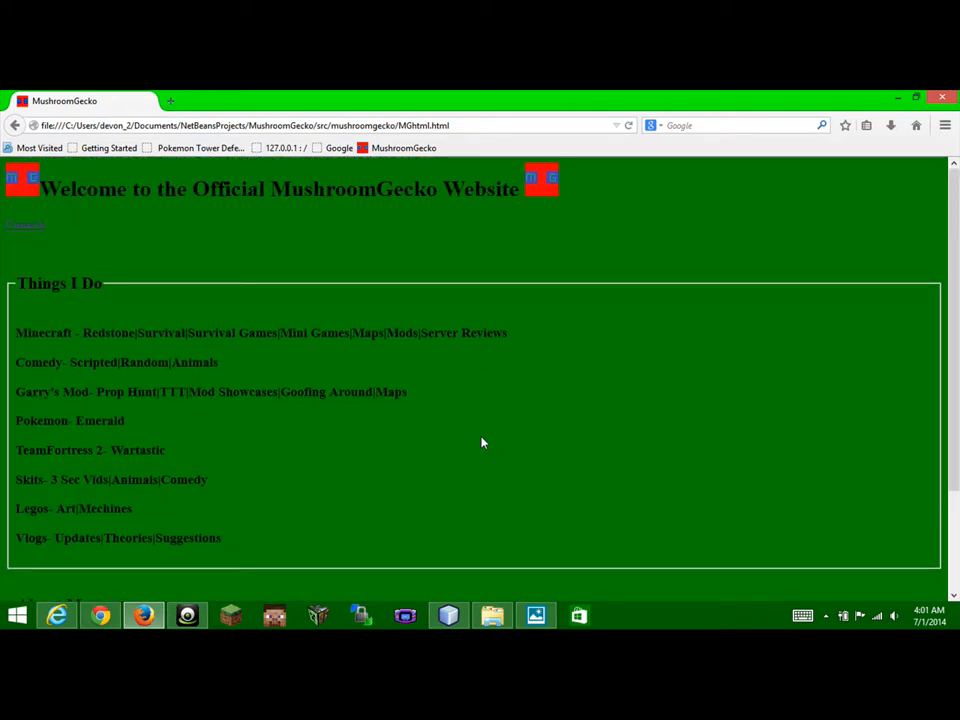